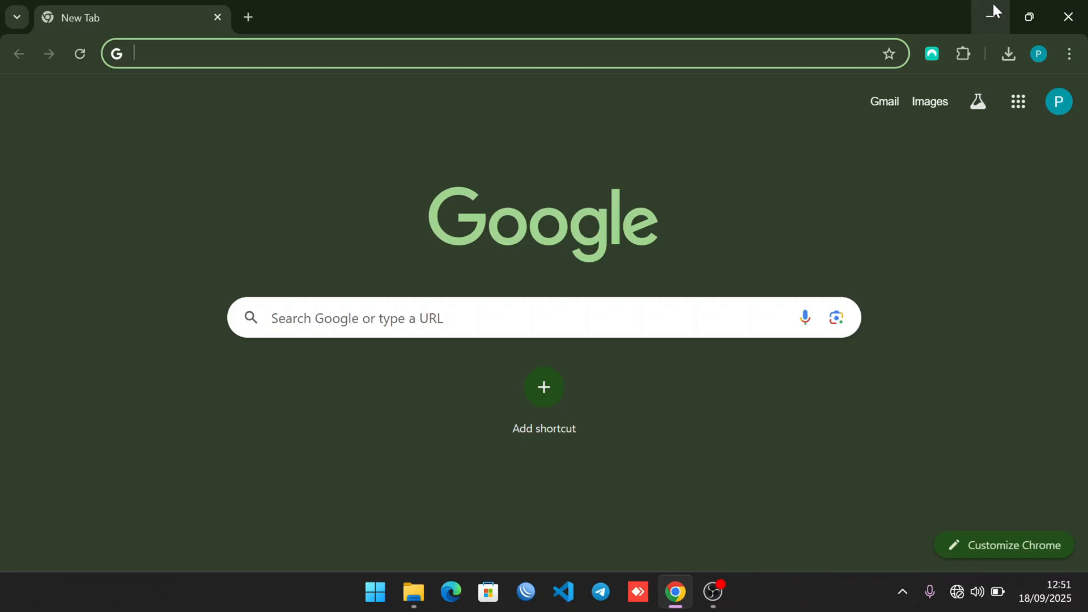
# Step: Reach the Network Connections list of adapters via Network and Sharing Center in a maximized Control Panel
pyautogui.click(374, 592)
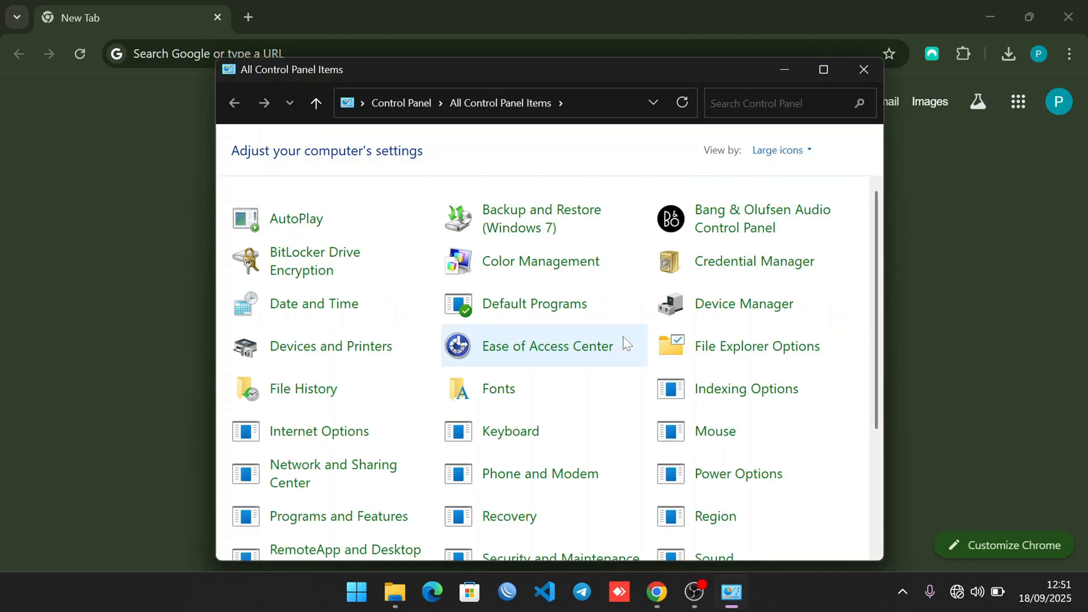
pyautogui.click(822, 69)
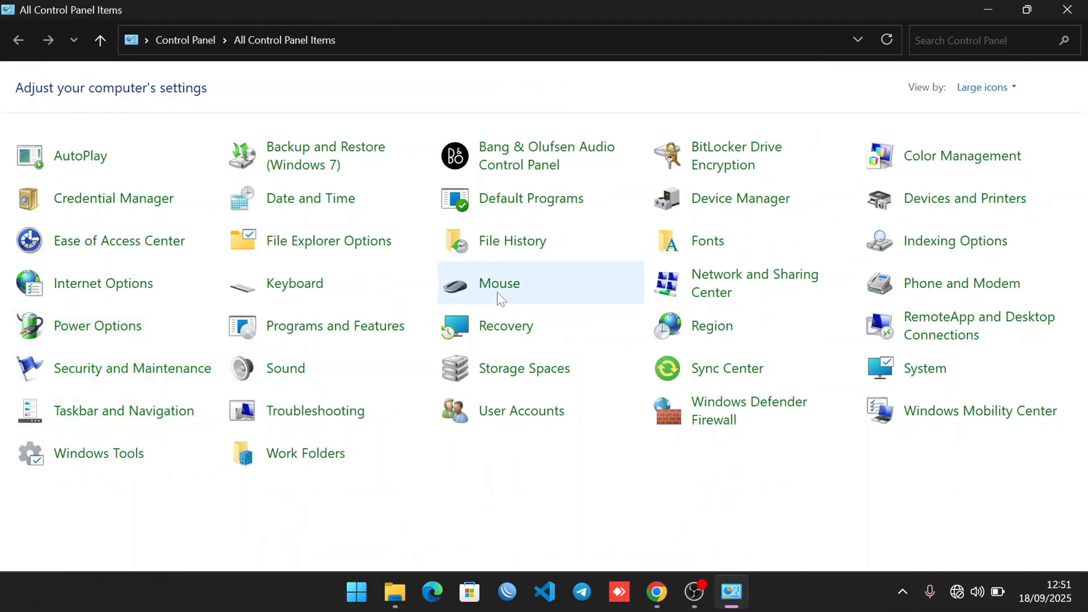
pyautogui.click(755, 282)
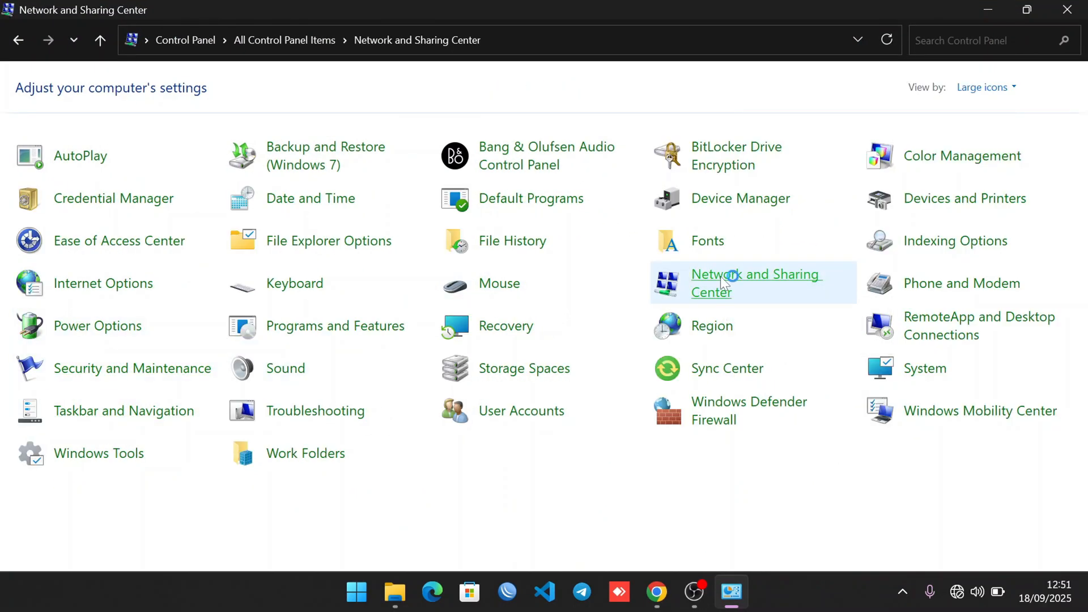
pyautogui.click(755, 282)
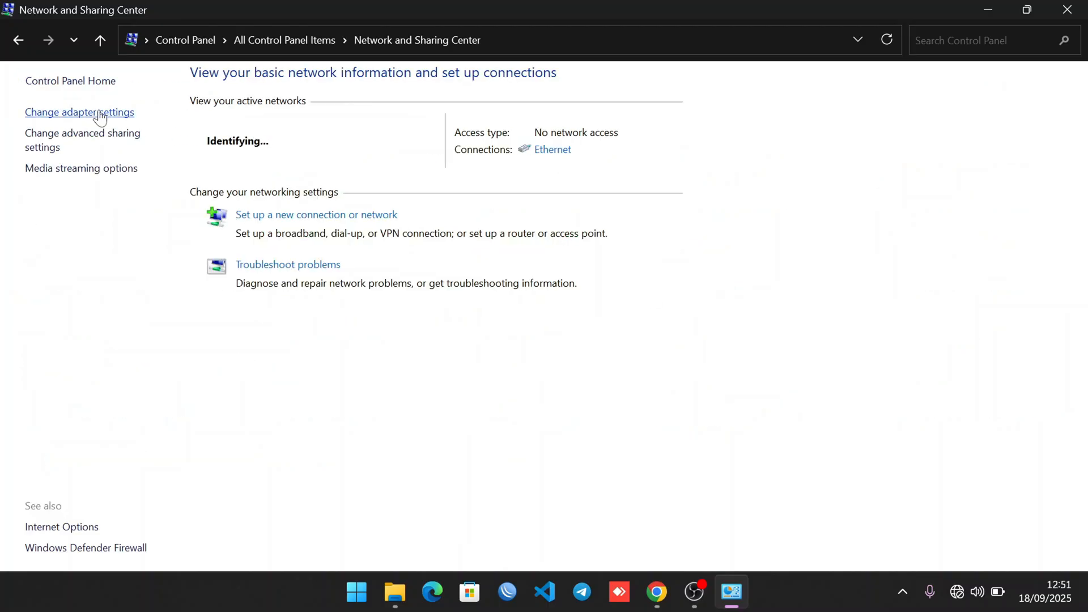
pyautogui.click(80, 112)
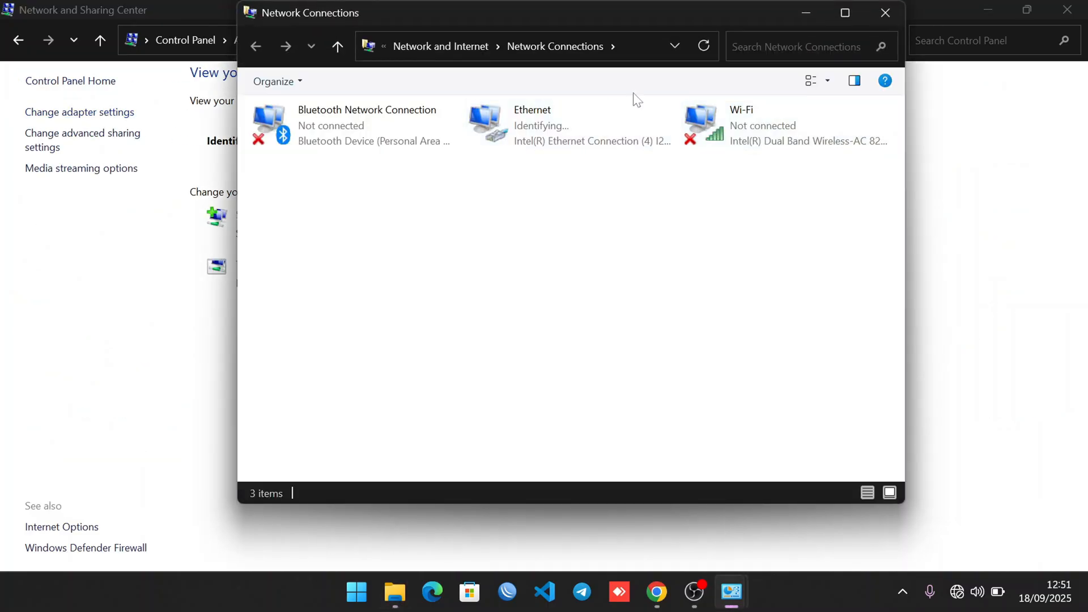
pyautogui.moveTo(532, 126)
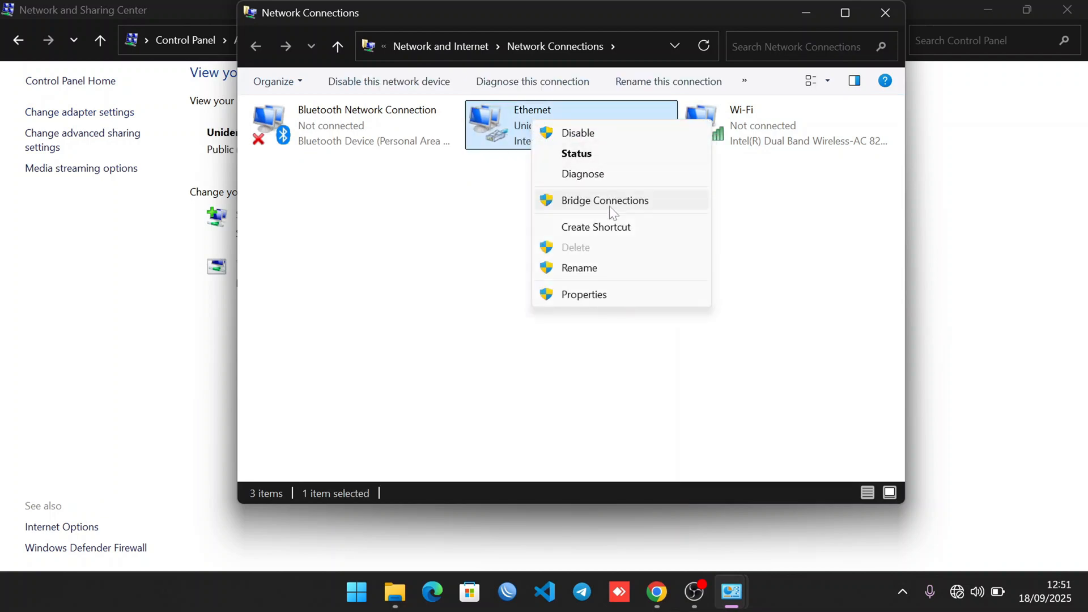
# Step: Assign the Ethernet adapter static IPv4 192.168.1.19 with mask 255.255.255.0 and confirm
pyautogui.click(607, 300)
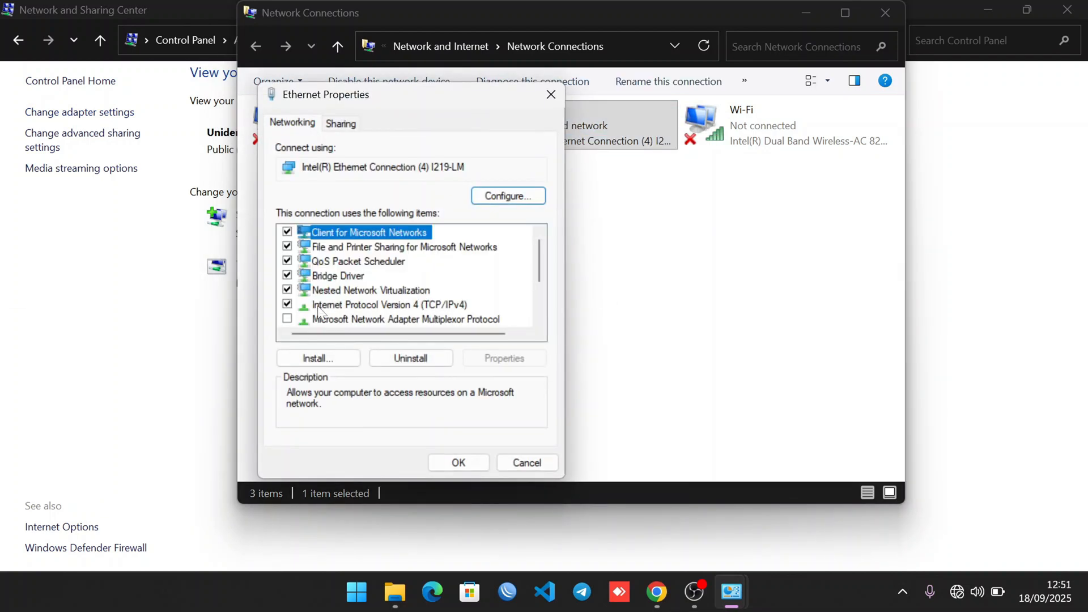
pyautogui.doubleClick(391, 305)
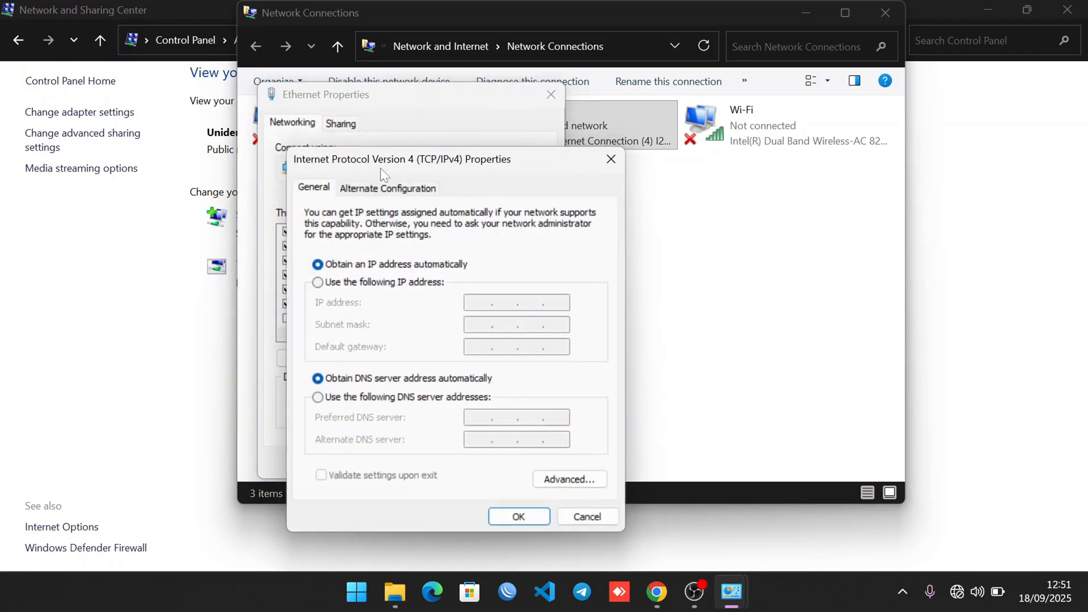
pyautogui.click(317, 281)
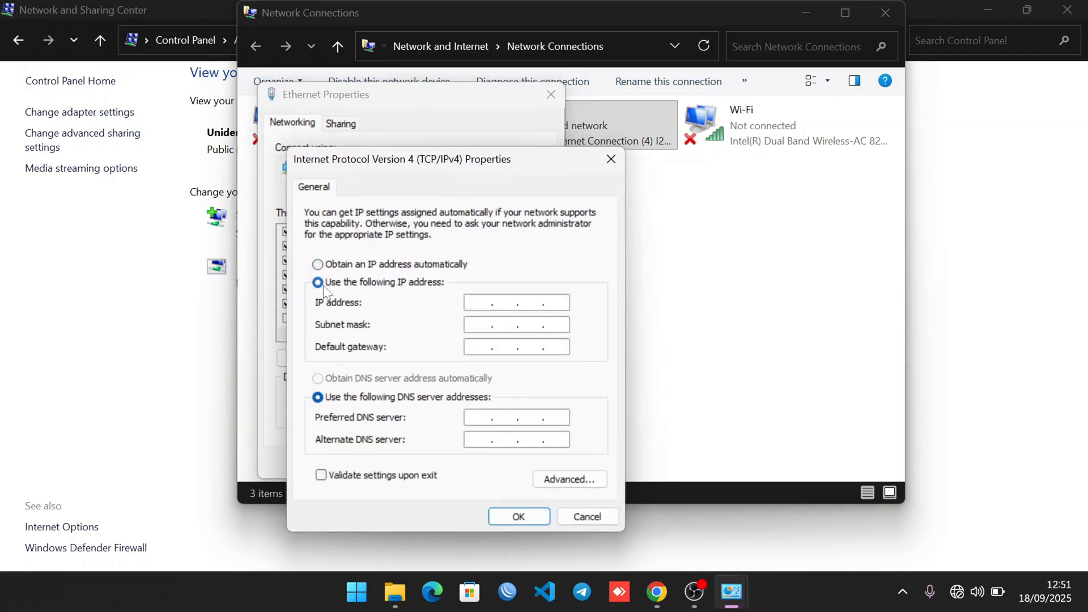
pyautogui.click(318, 282)
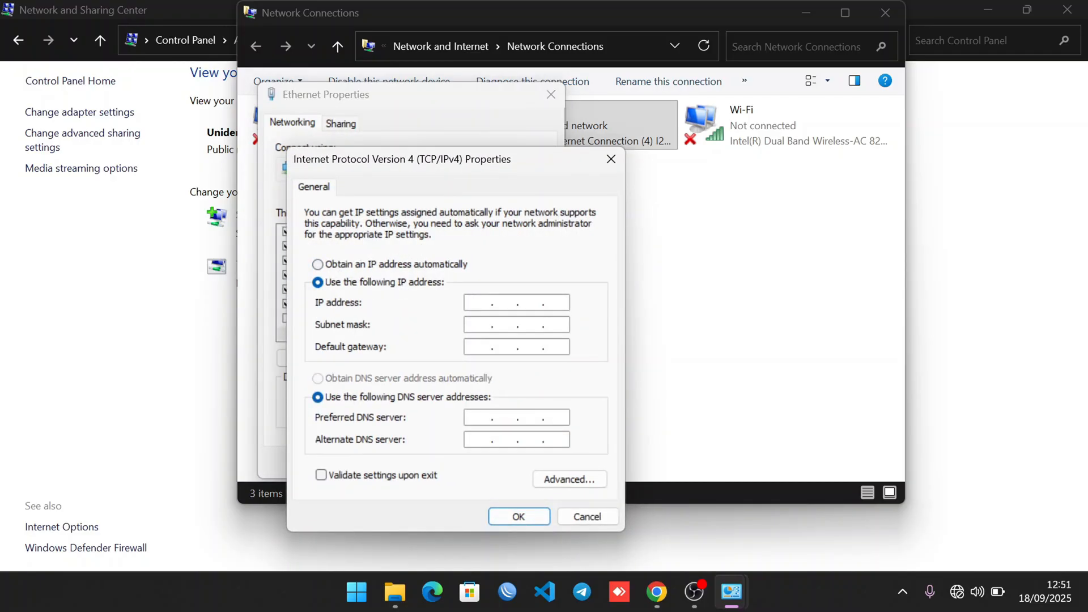
pyautogui.write('192')
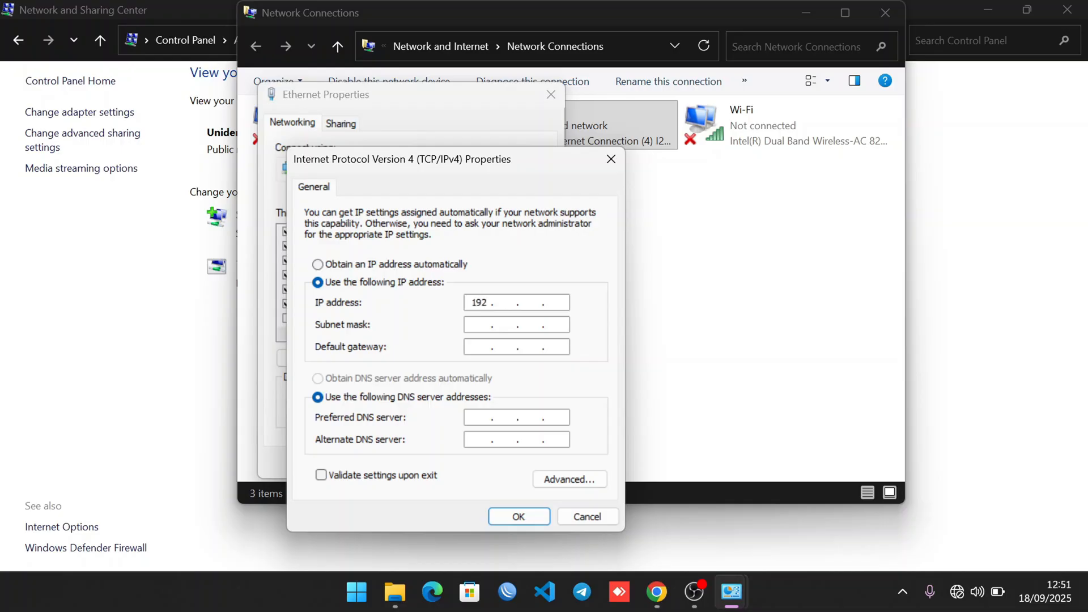
pyautogui.write('168.1')
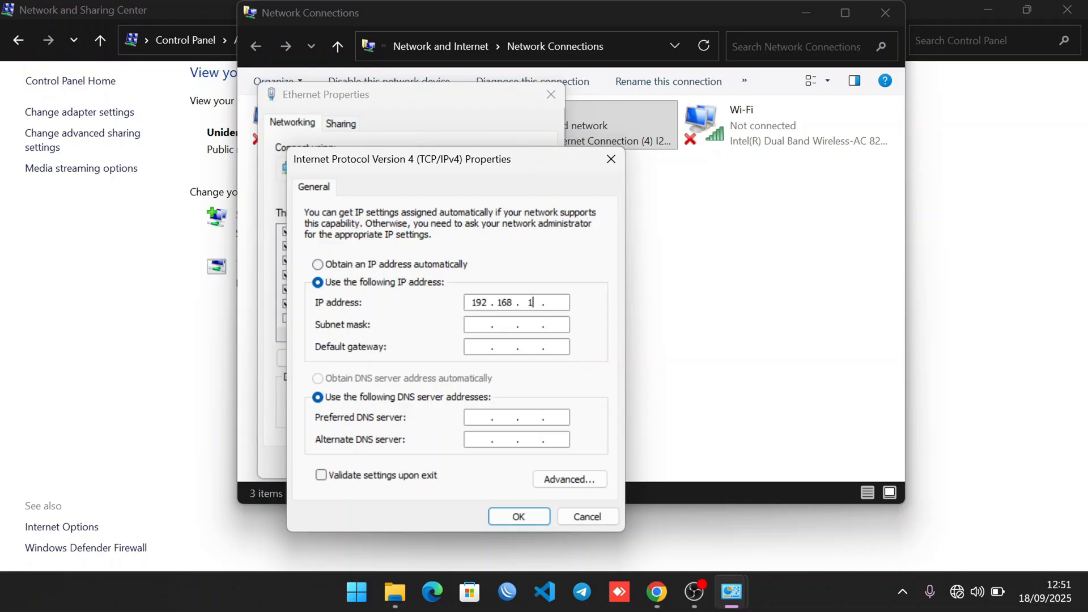
pyautogui.write('19')
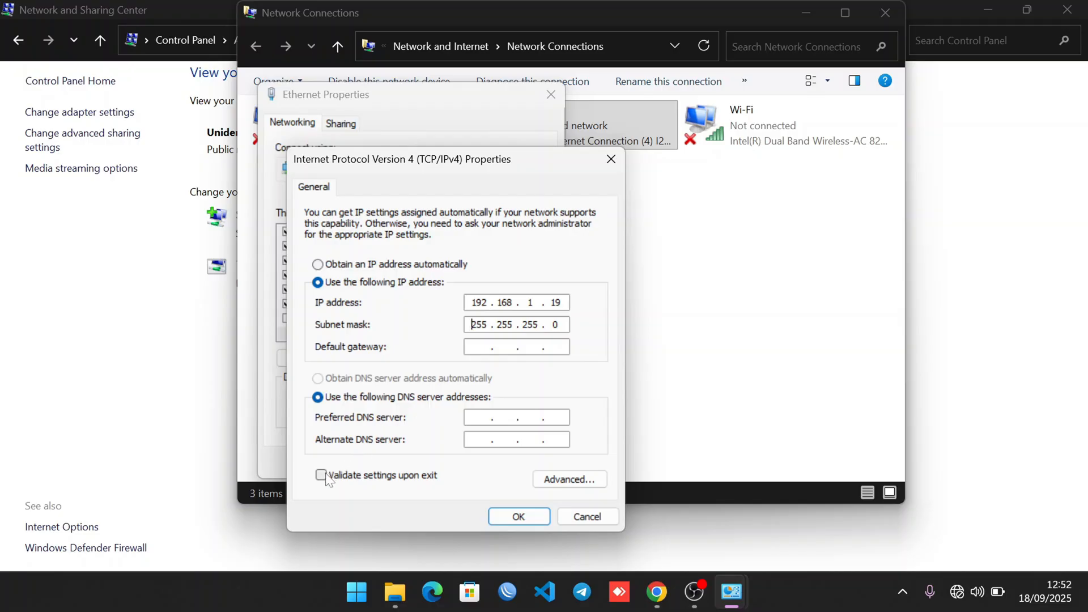
pyautogui.click(518, 516)
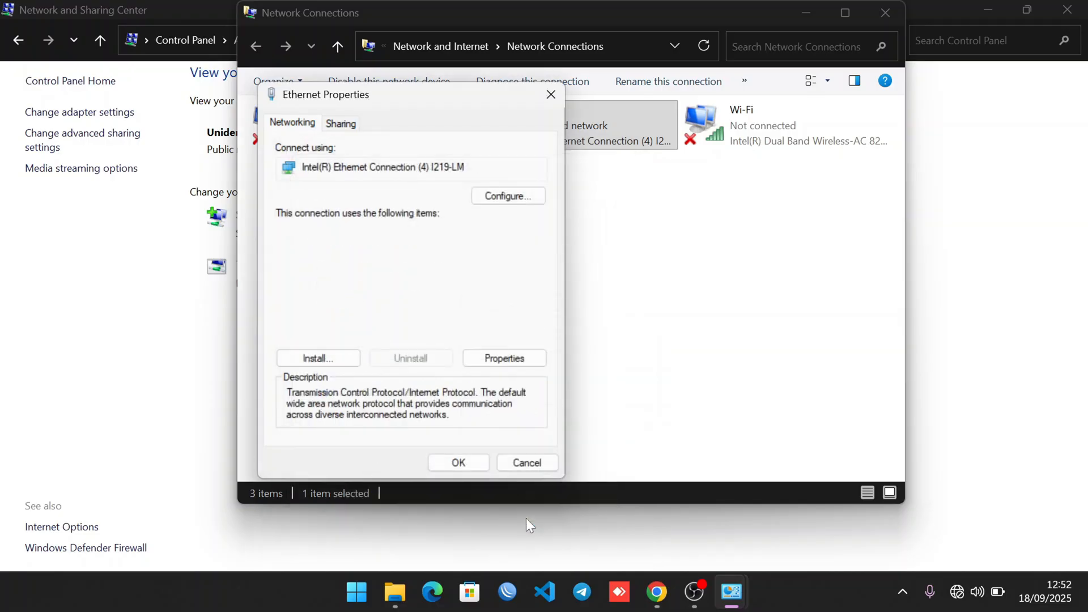
pyautogui.click(457, 463)
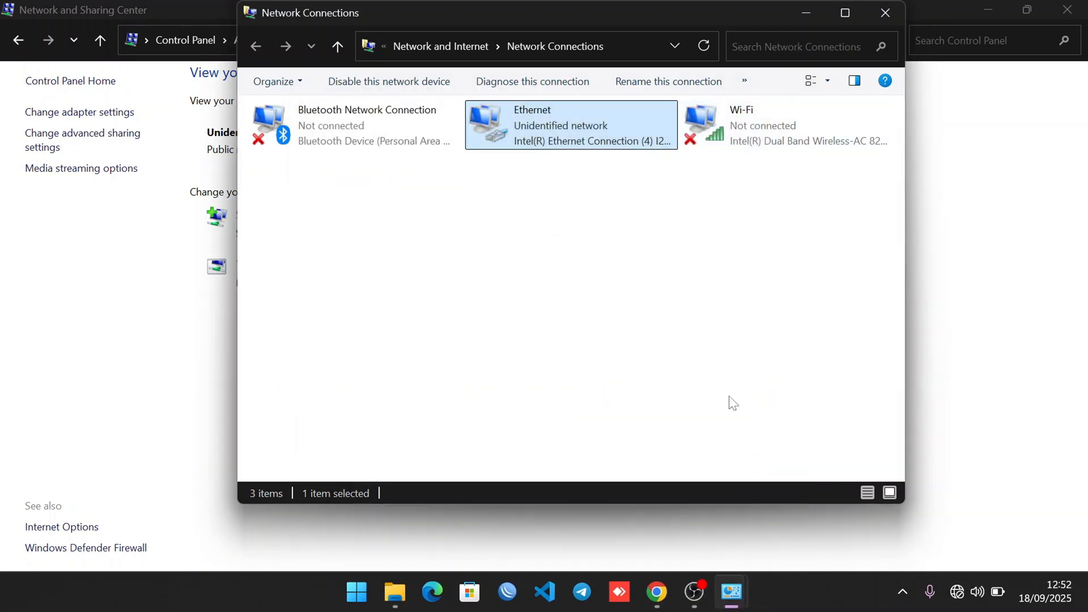
# Step: Browse to 192.168.1.20 and enter the ubnt username and password on the airOS login page
pyautogui.click(656, 592)
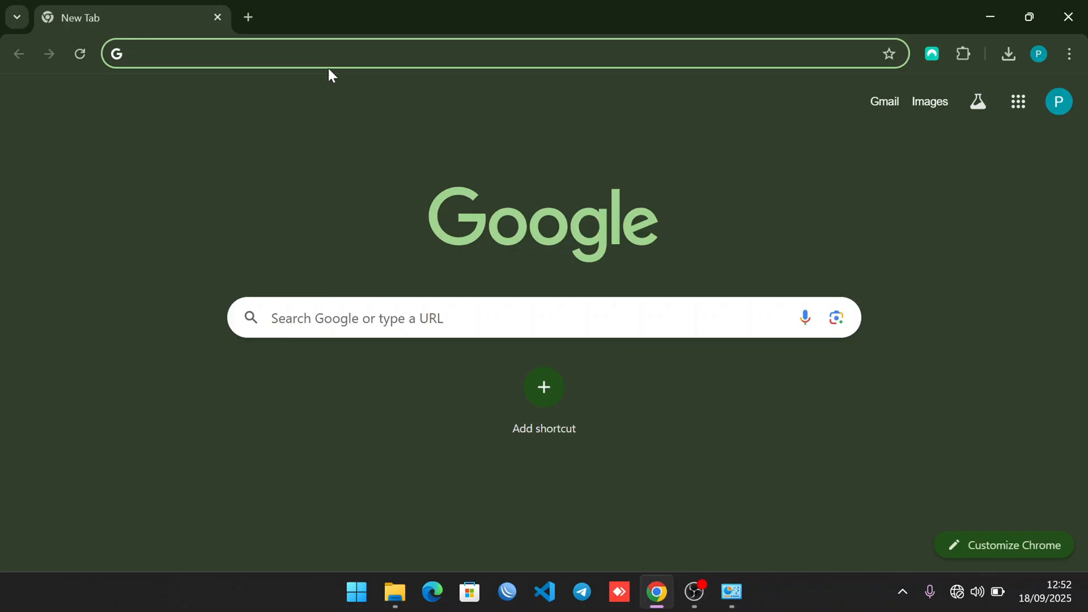
pyautogui.write('192.168.1.20/login.cgi?uri=/')
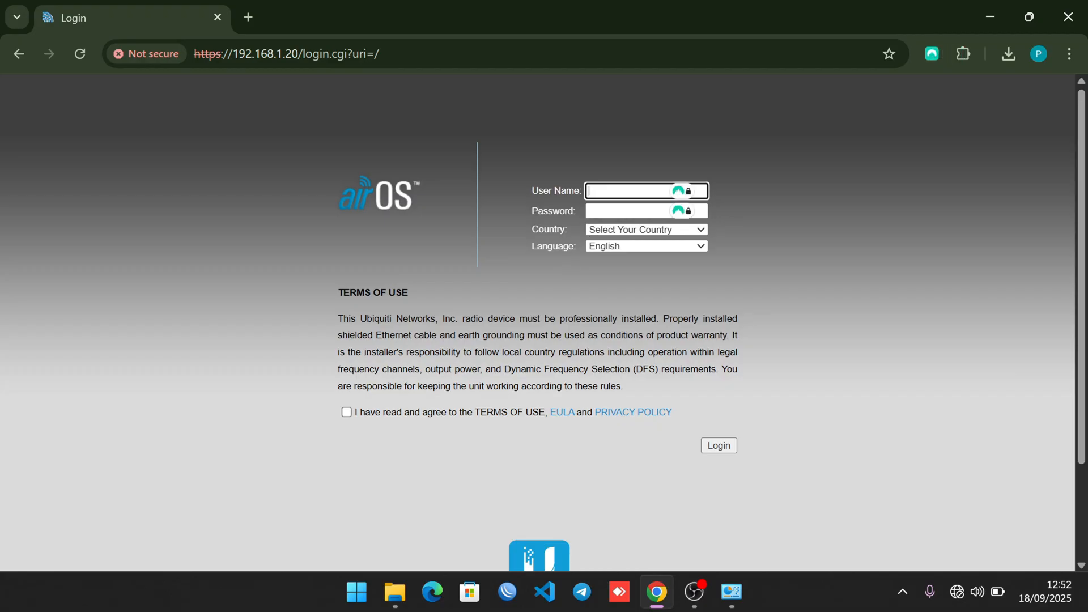
pyautogui.write('ubnt')
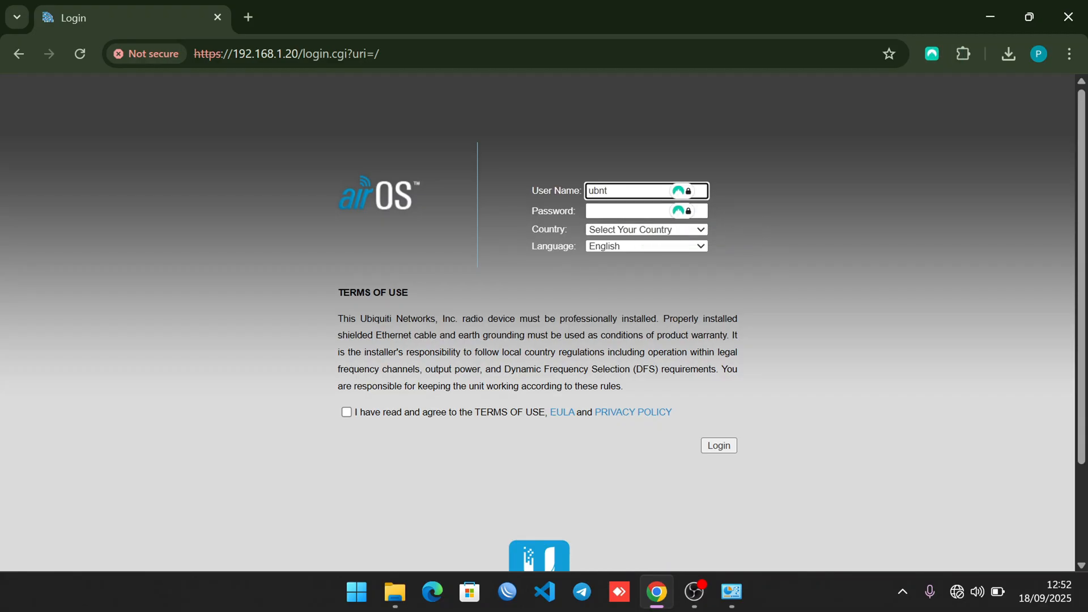
pyautogui.write('•••')
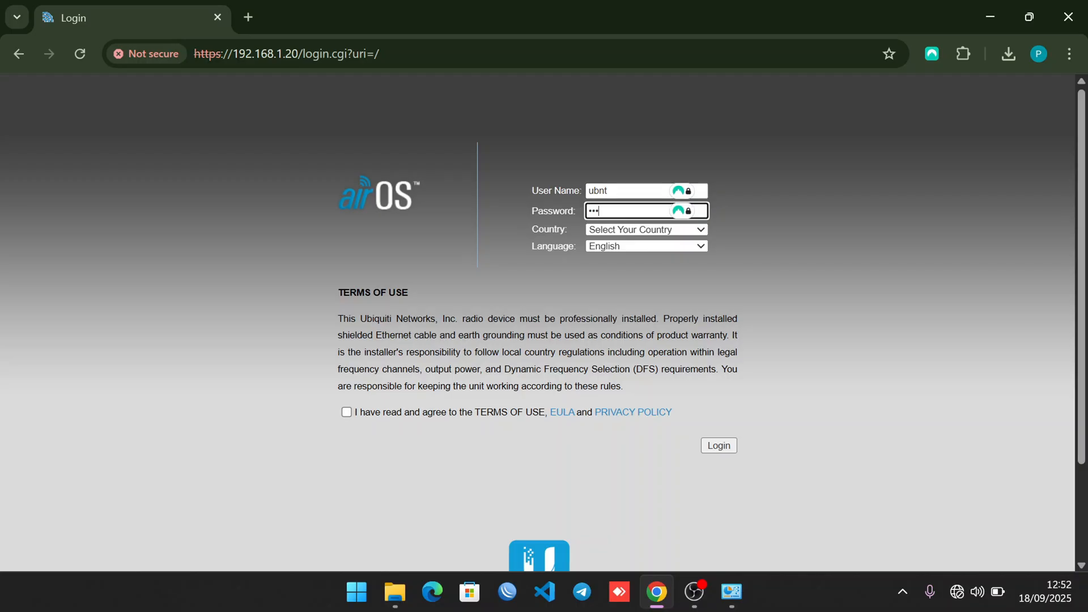
# Step: Choose Licensed as the country, accept the terms of use and sign in
pyautogui.click(645, 229)
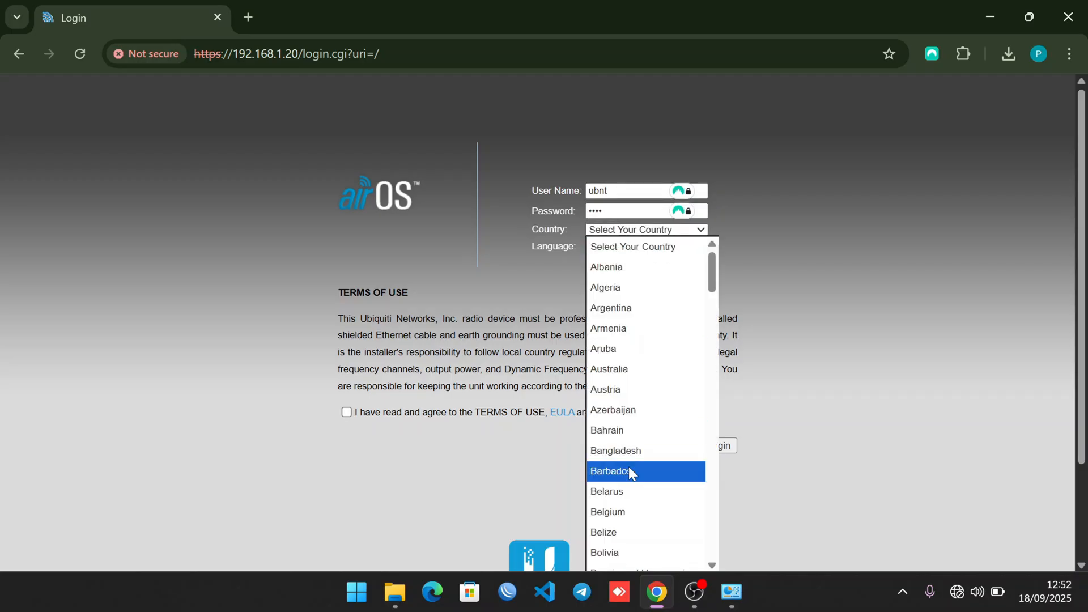
pyautogui.scroll(-3)
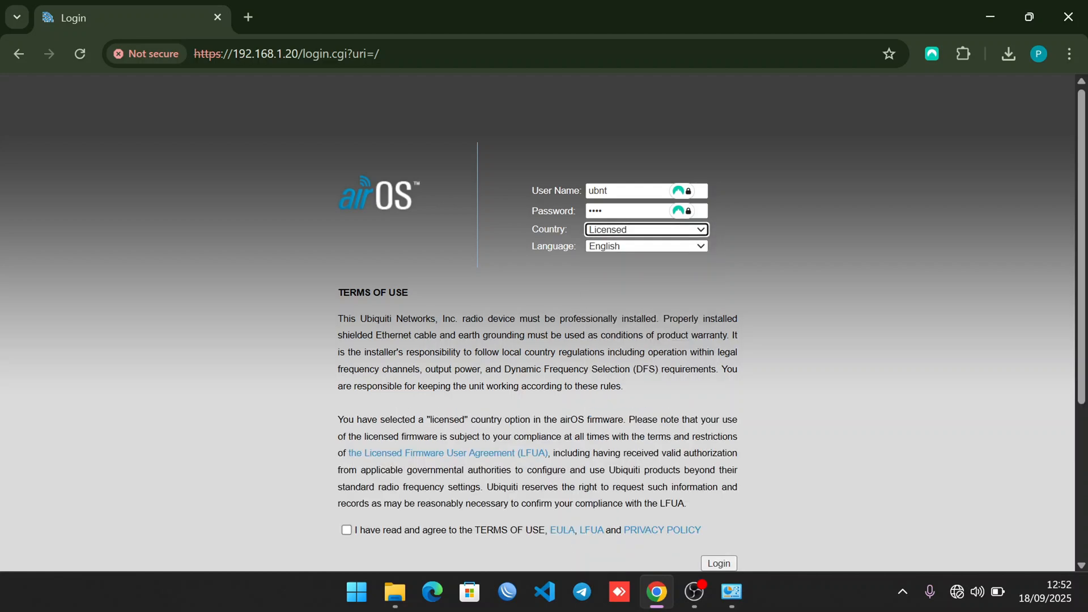
pyautogui.scroll(-3)
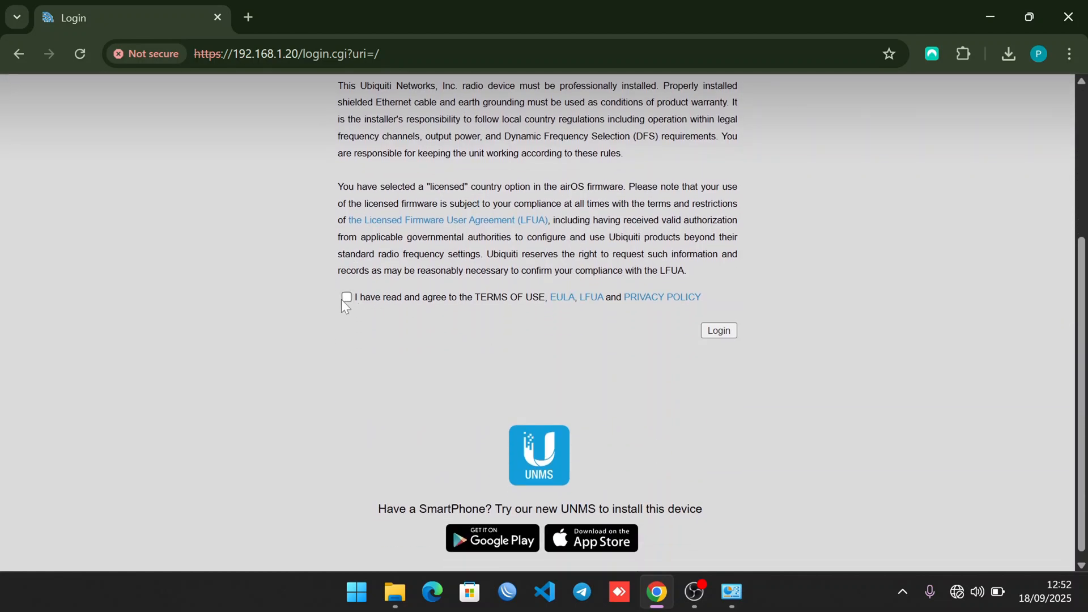
pyautogui.click(346, 297)
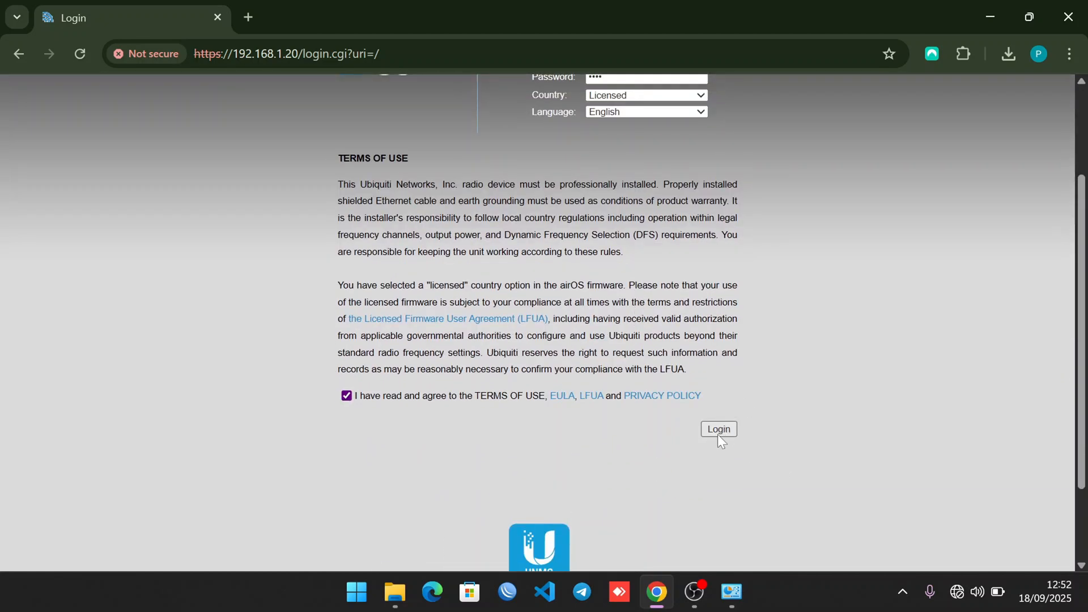
pyautogui.click(717, 429)
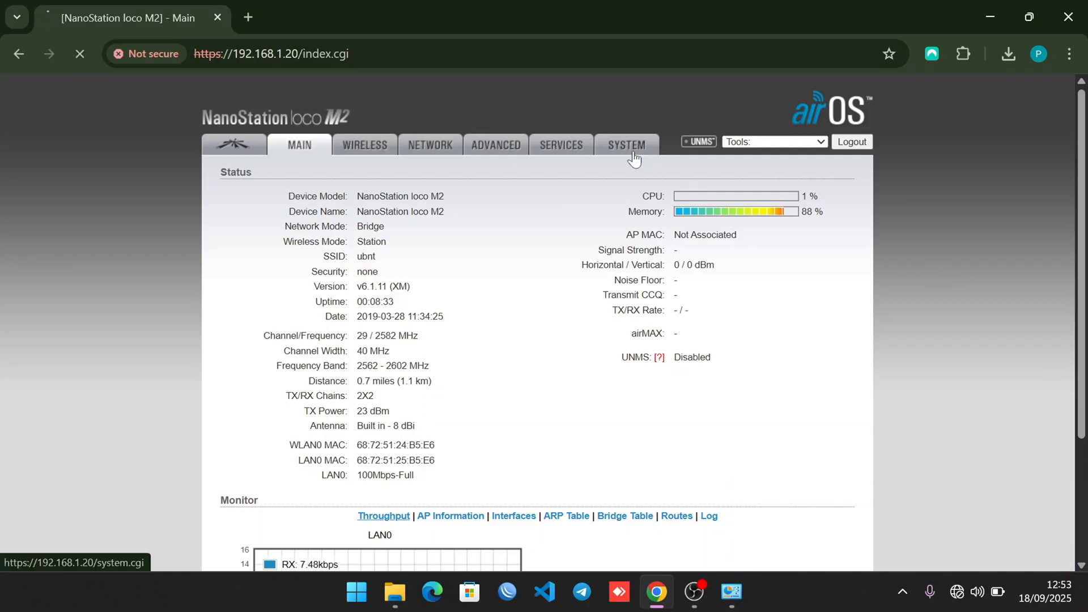
# Step: Show the airOS System page reporting firmware version XM.v6.1.11
pyautogui.click(626, 144)
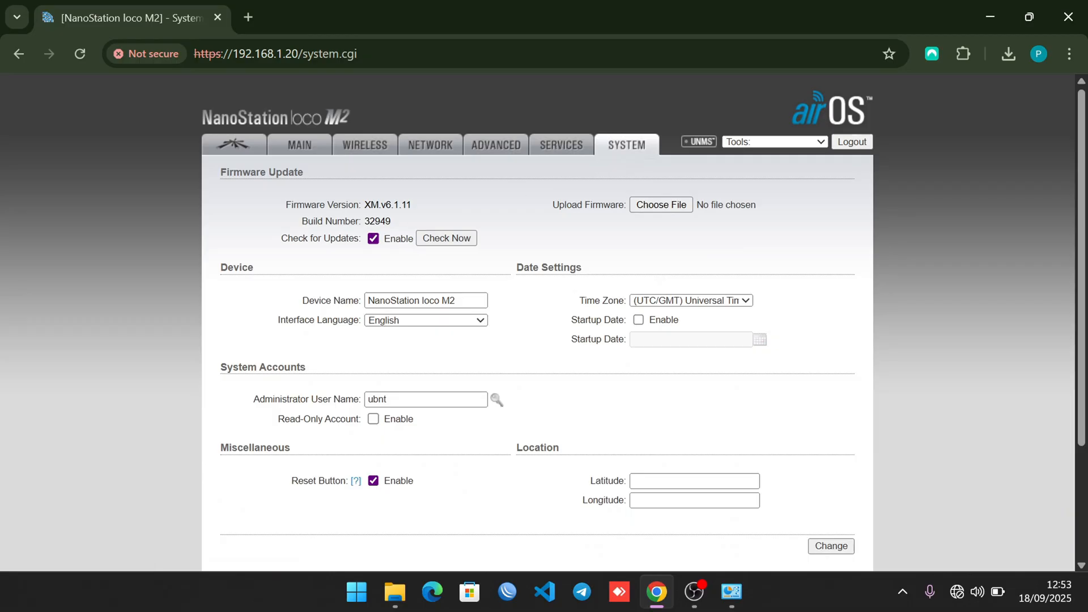
pyautogui.moveTo(420, 211)
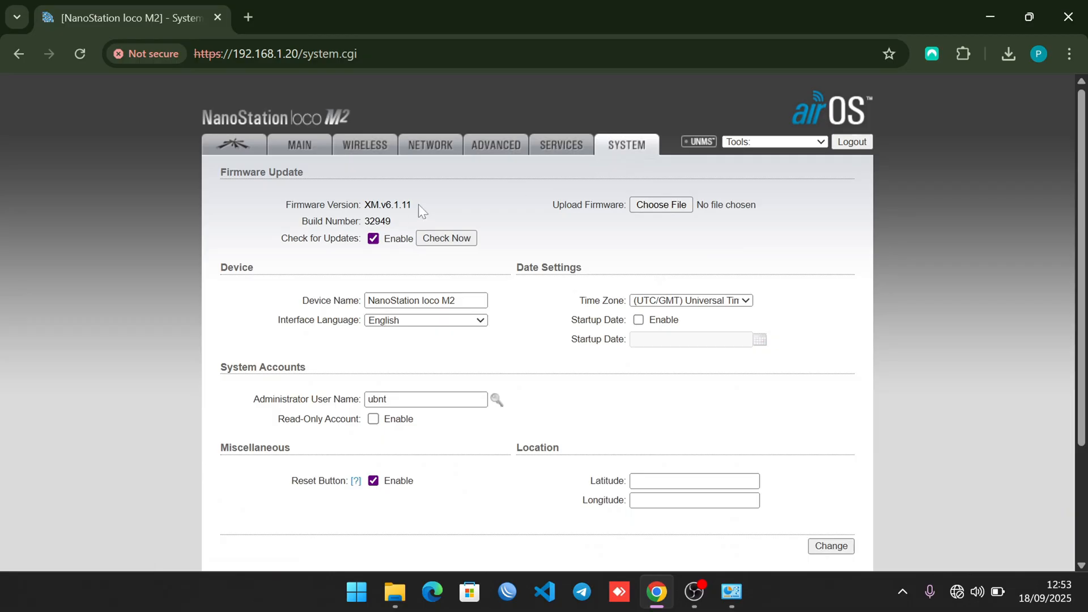
pyautogui.moveTo(399, 217)
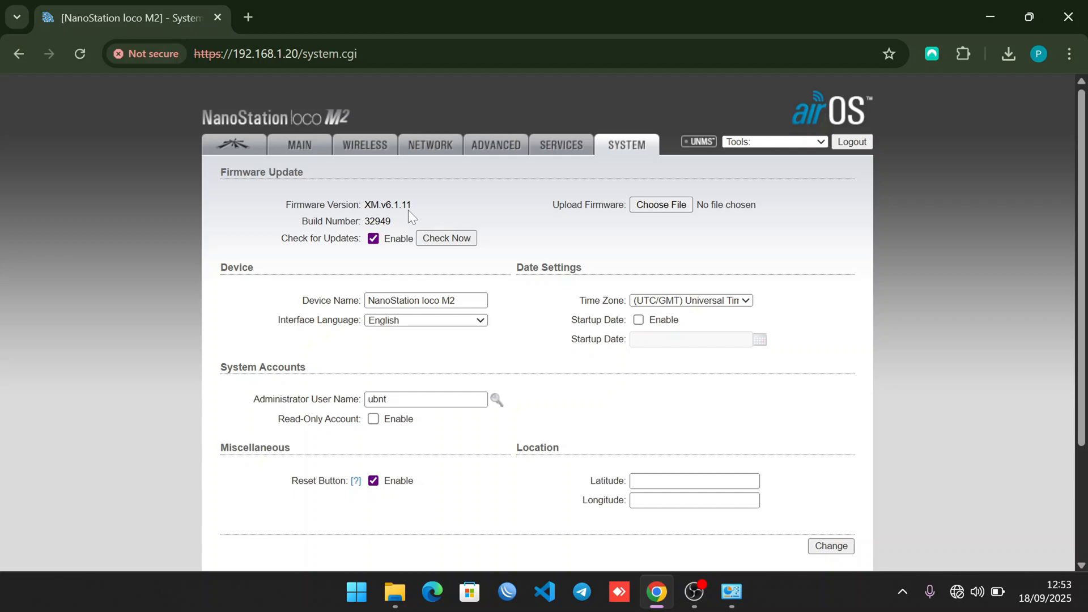
pyautogui.moveTo(562, 146)
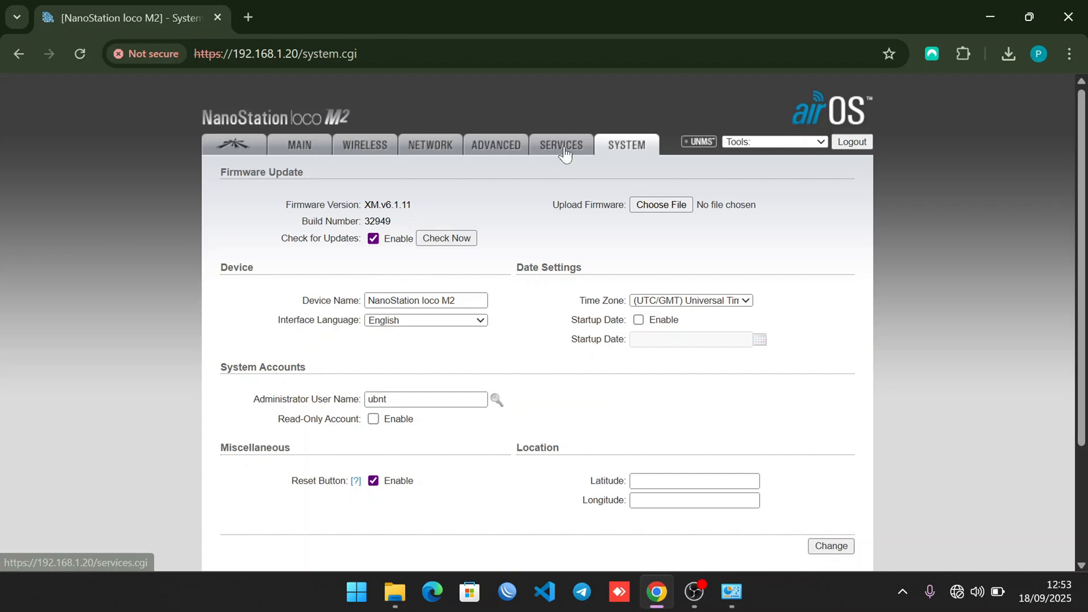
pyautogui.moveTo(799, 494)
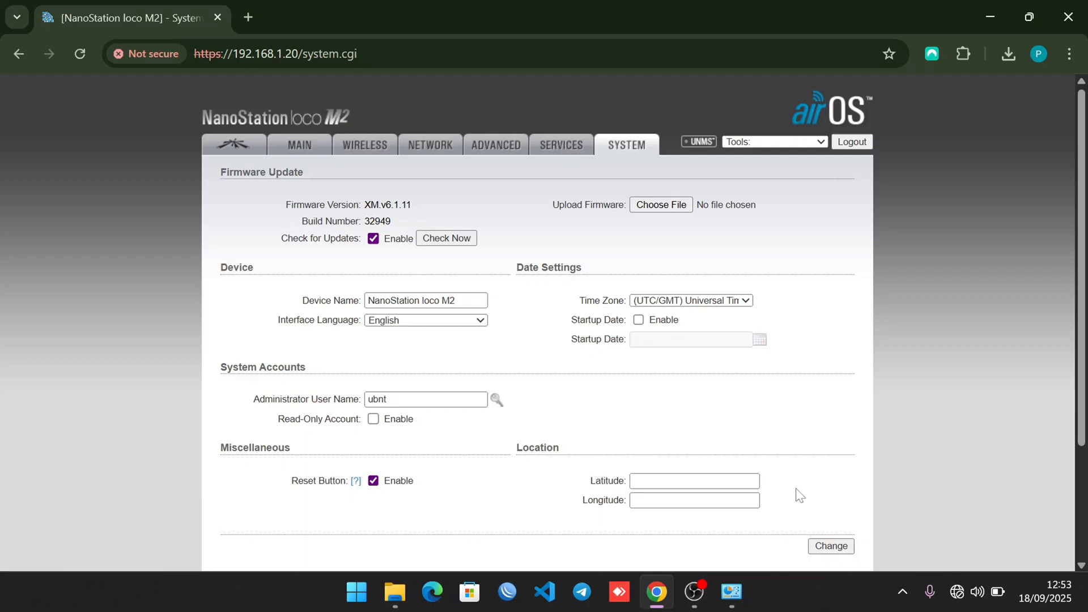
# Step: Check the Wi-Fi status, then start a new browser tab heading to the Ubiquiti downloads site
pyautogui.click(956, 592)
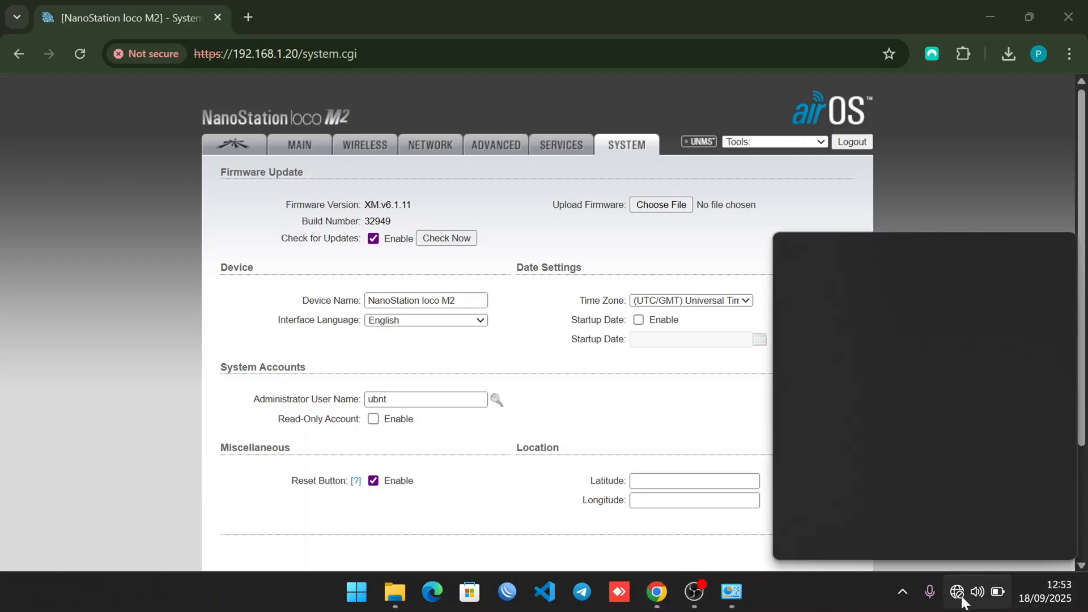
pyautogui.click(958, 592)
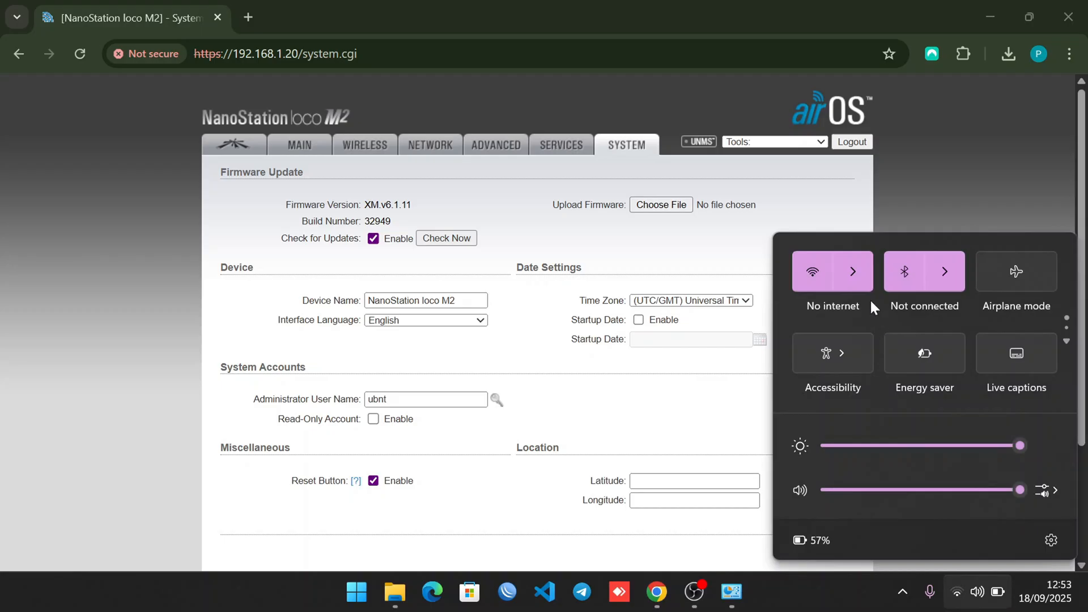
pyautogui.click(450, 18)
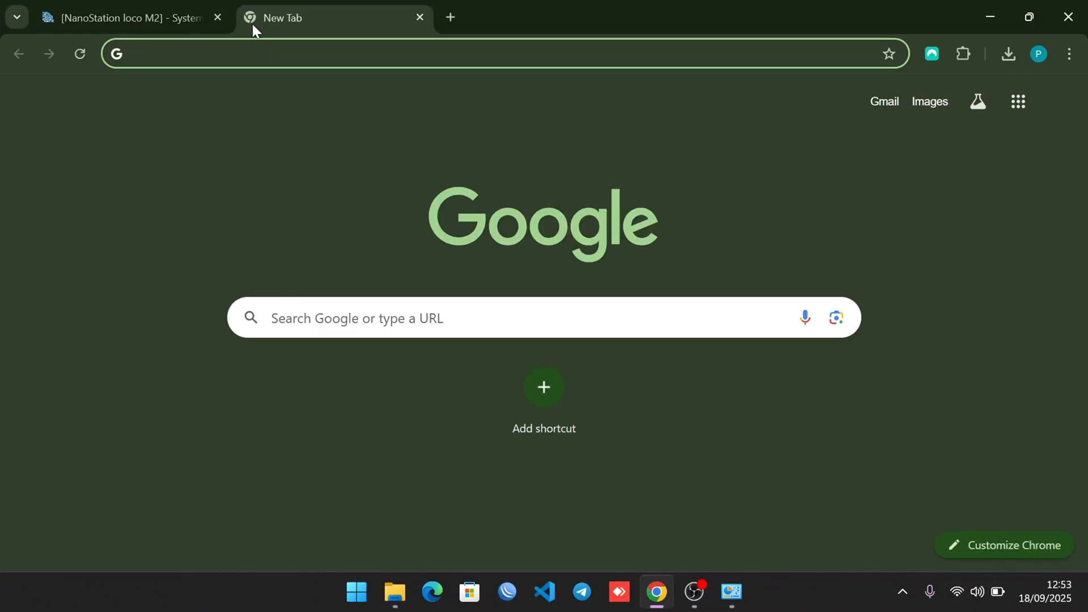
pyautogui.write('ubi')
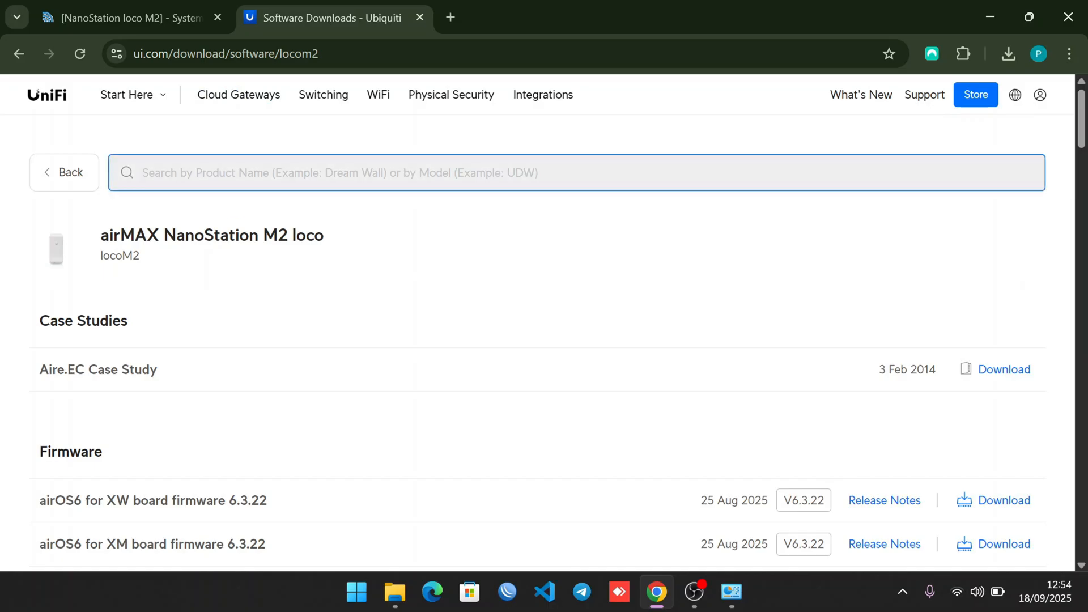
# Step: Search 'nano station m2', choose the NanoStation M2 loco product and scroll to its firmware list
pyautogui.write('na')
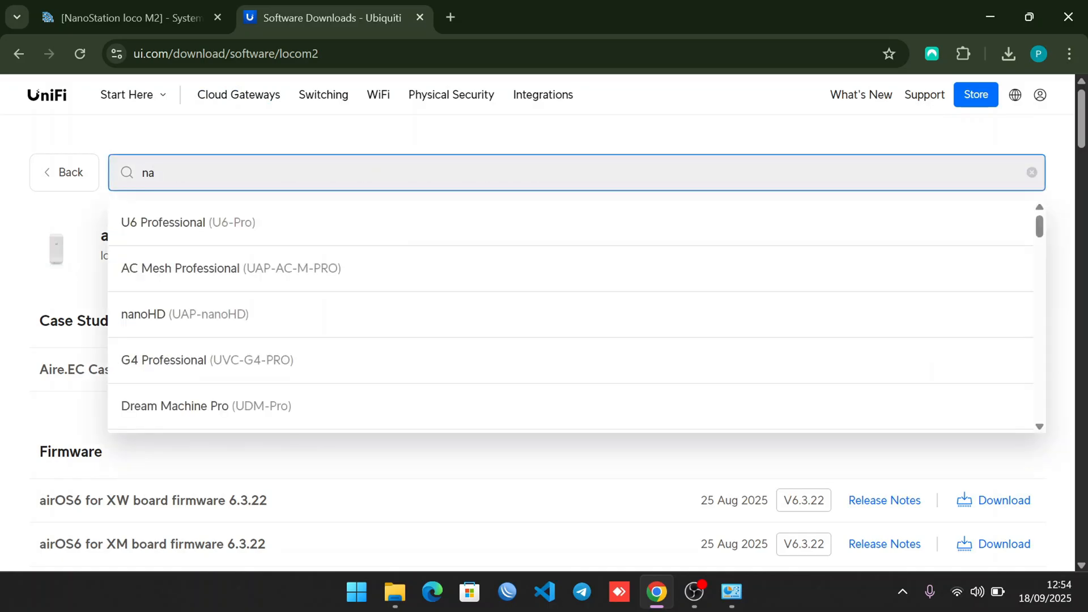
pyautogui.write('nano station m2')
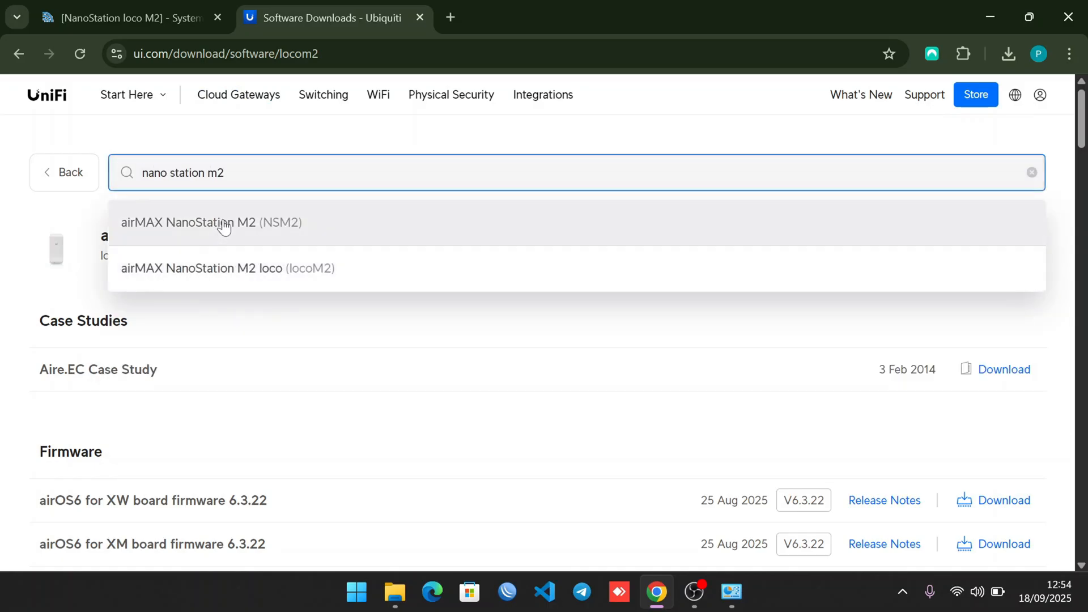
pyautogui.click(226, 268)
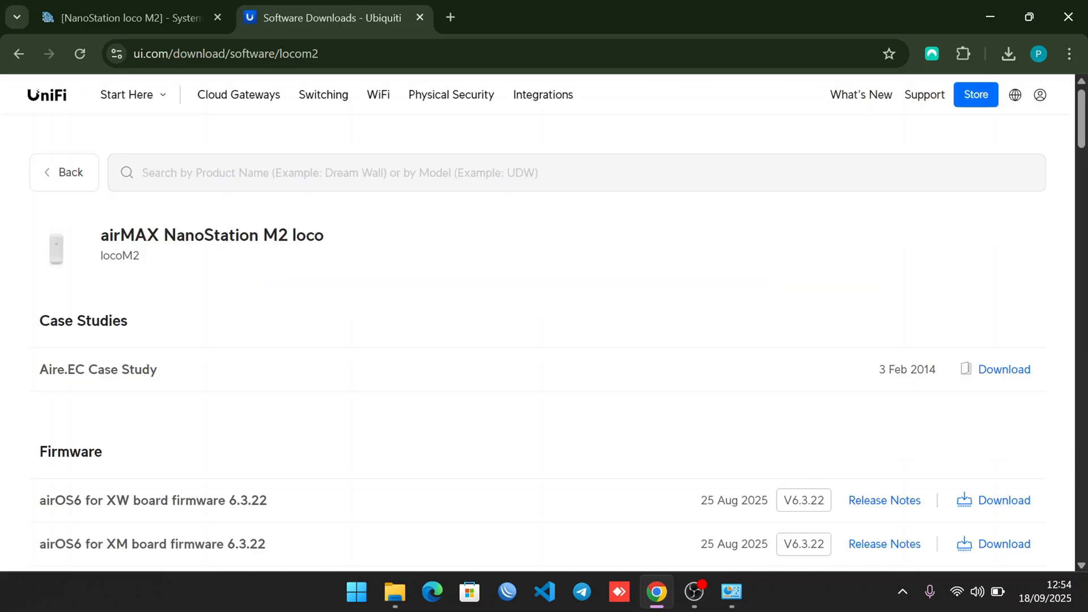
pyautogui.scroll(-3)
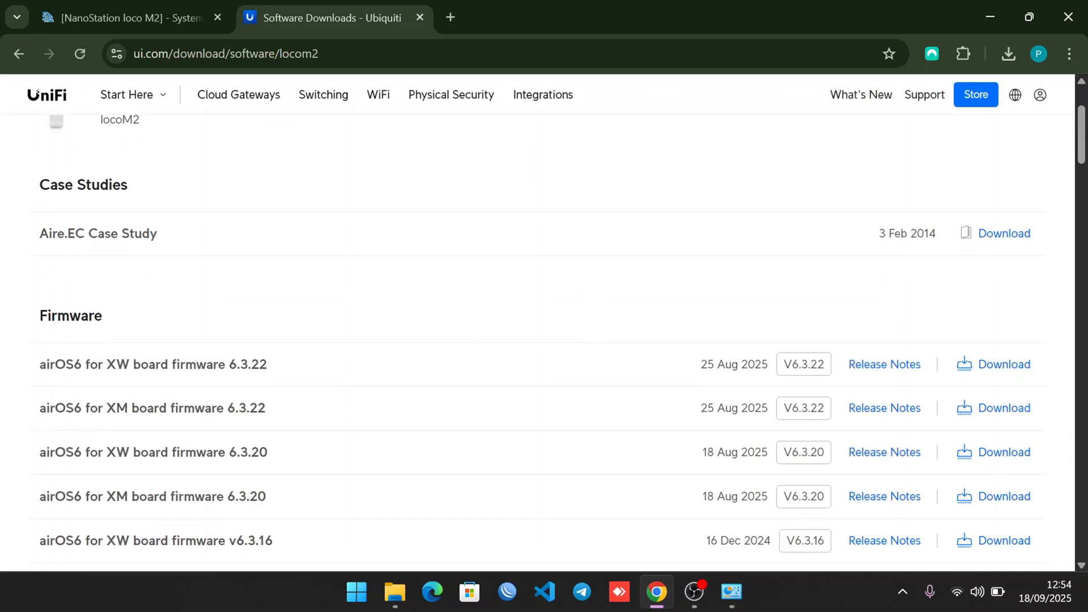
# Step: Compare the device's XM.v6.1.11 firmware against the listed airOS6 XM 6.3.22 builds
pyautogui.click(125, 17)
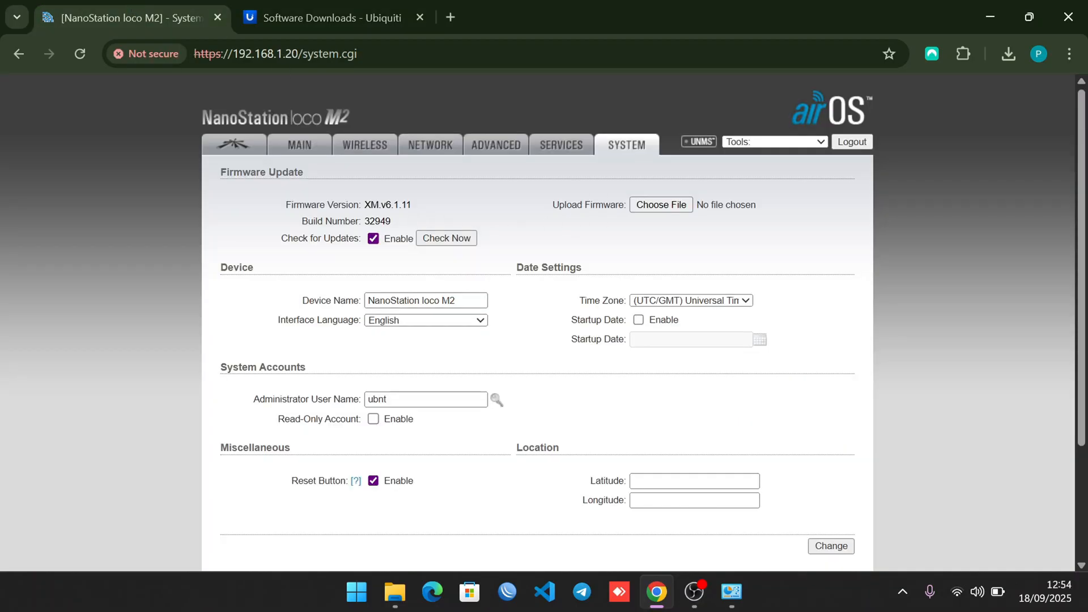
pyautogui.click(326, 18)
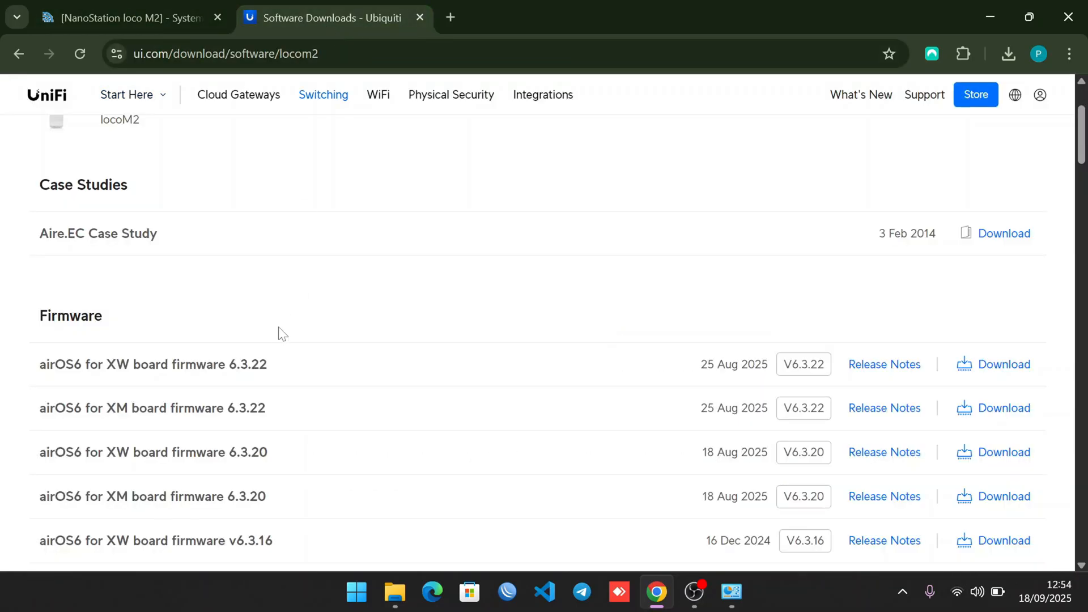
pyautogui.scroll(-3)
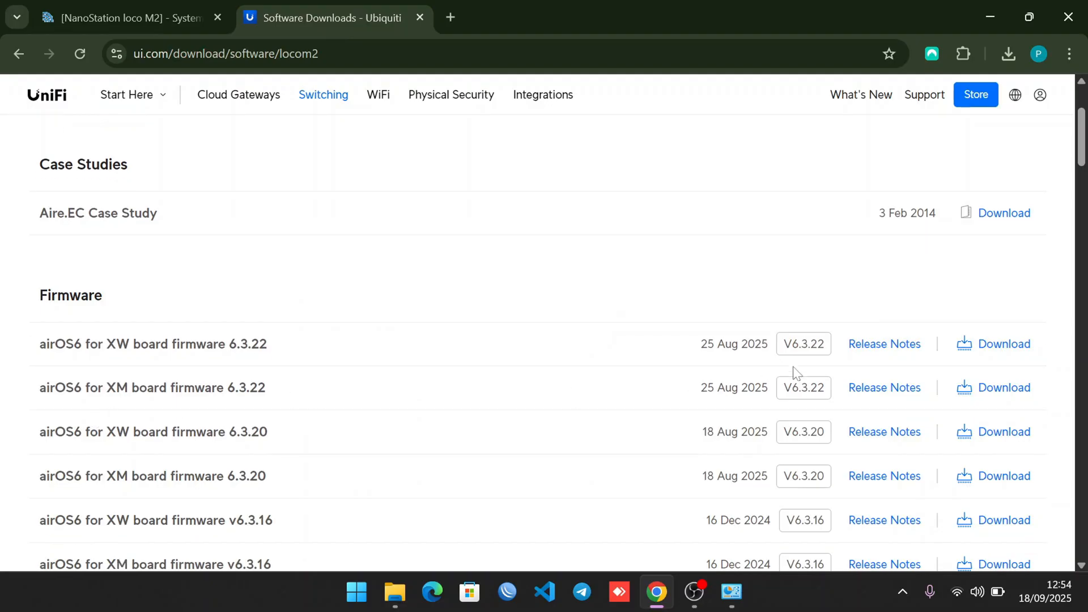
pyautogui.moveTo(309, 425)
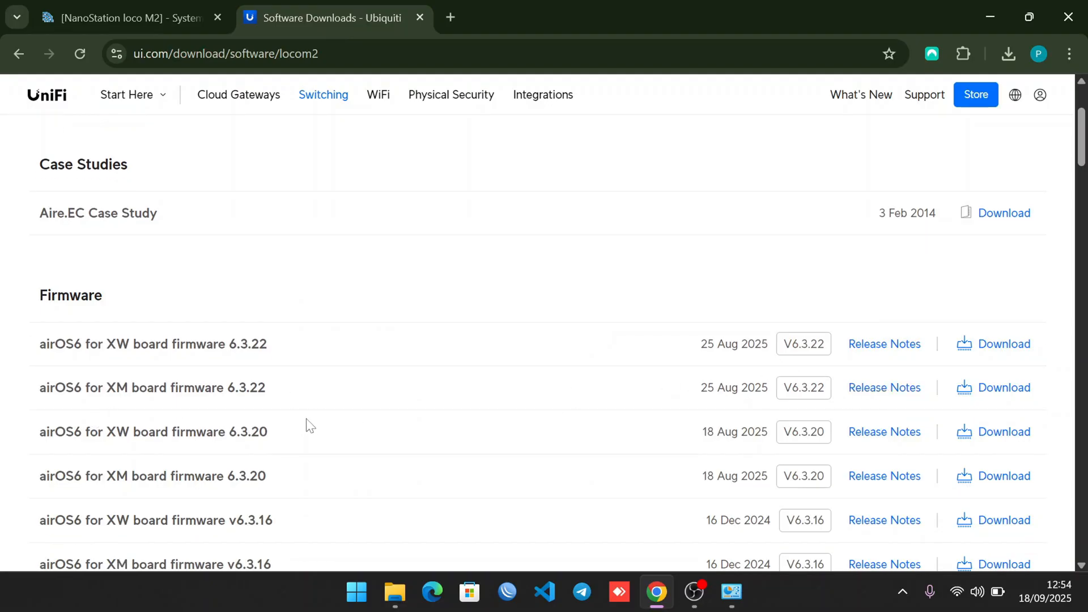
pyautogui.moveTo(274, 7)
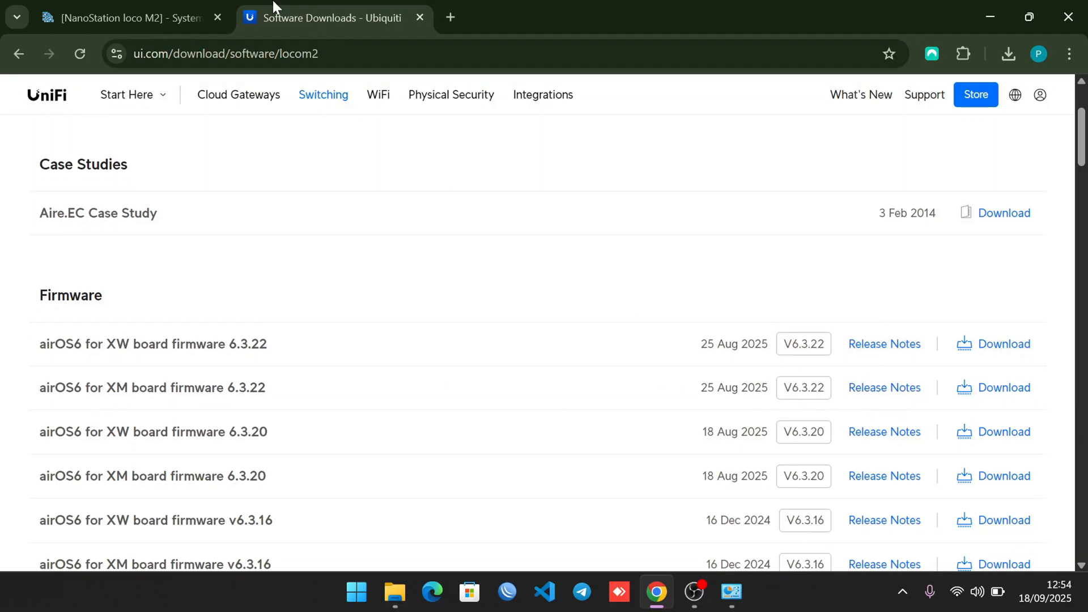
pyautogui.click(125, 18)
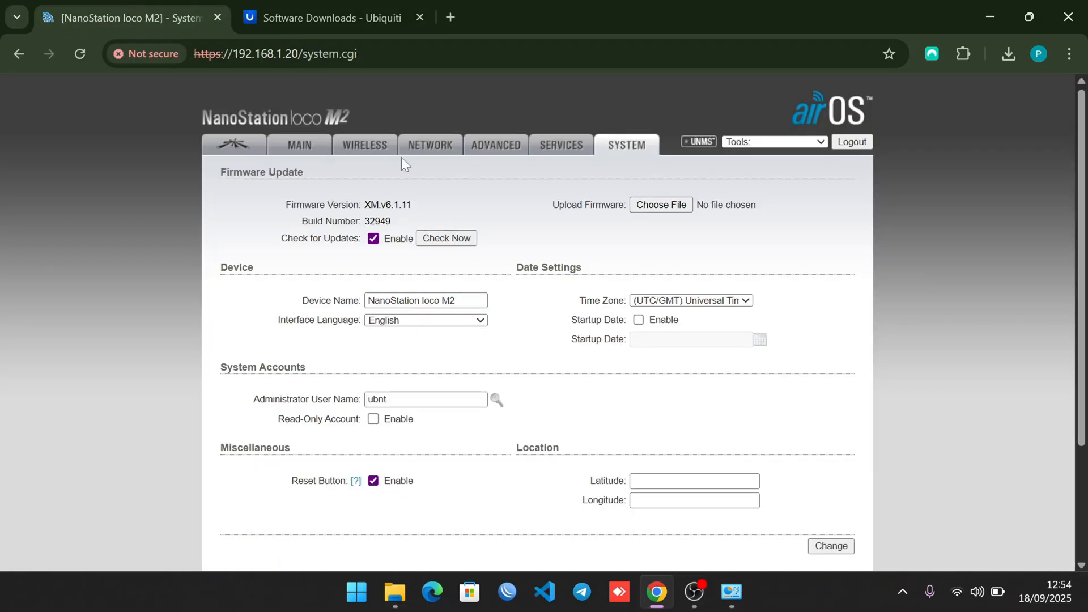
pyautogui.click(329, 18)
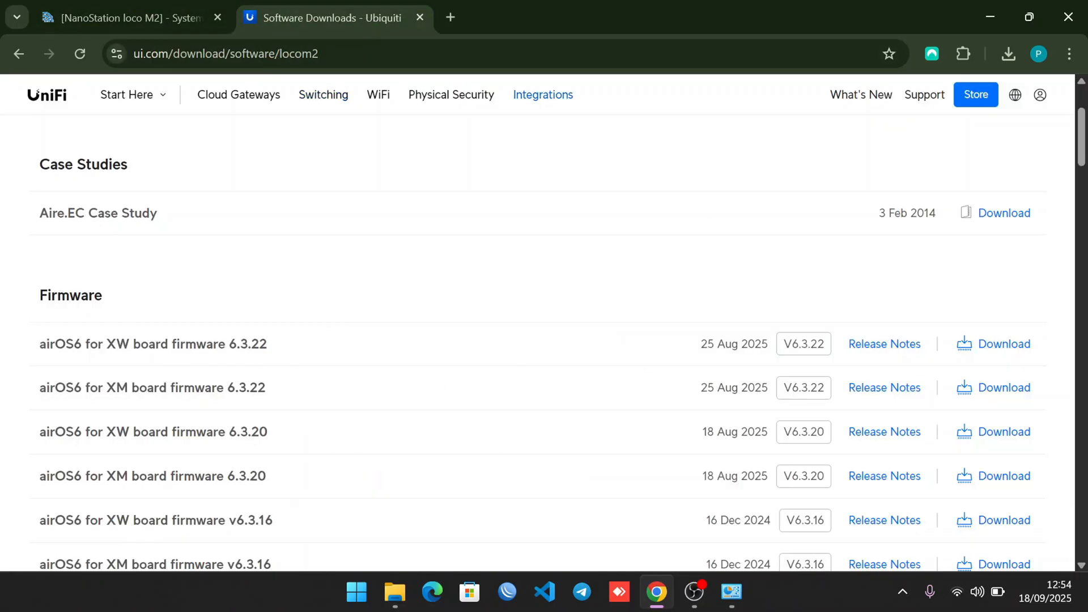
# Step: Start downloading the airOS6 XM 6.3.22 firmware and check it in the browser downloads
pyautogui.click(124, 17)
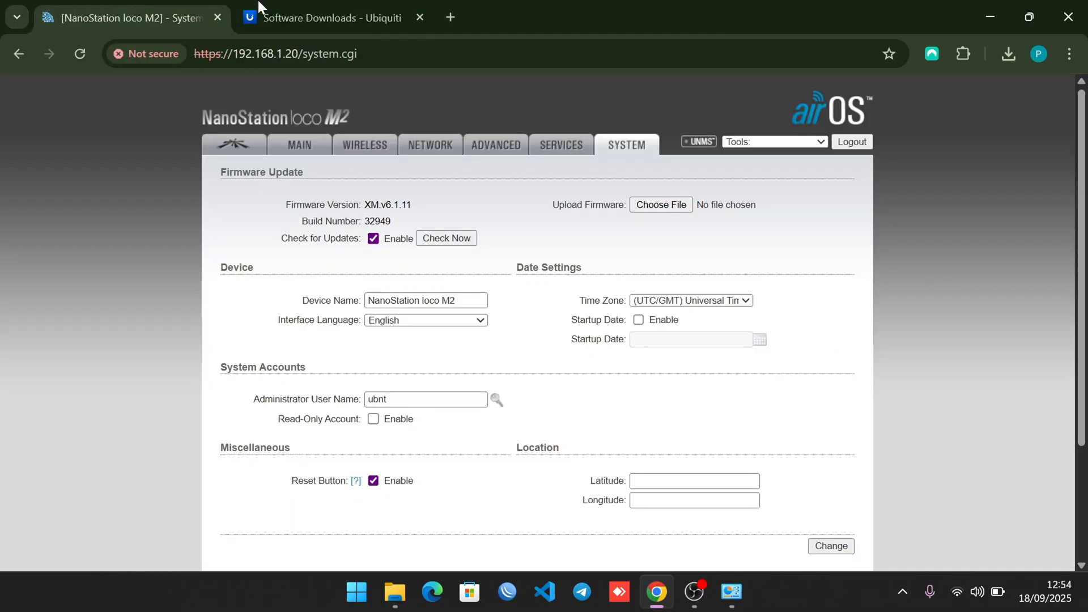
pyautogui.click(327, 17)
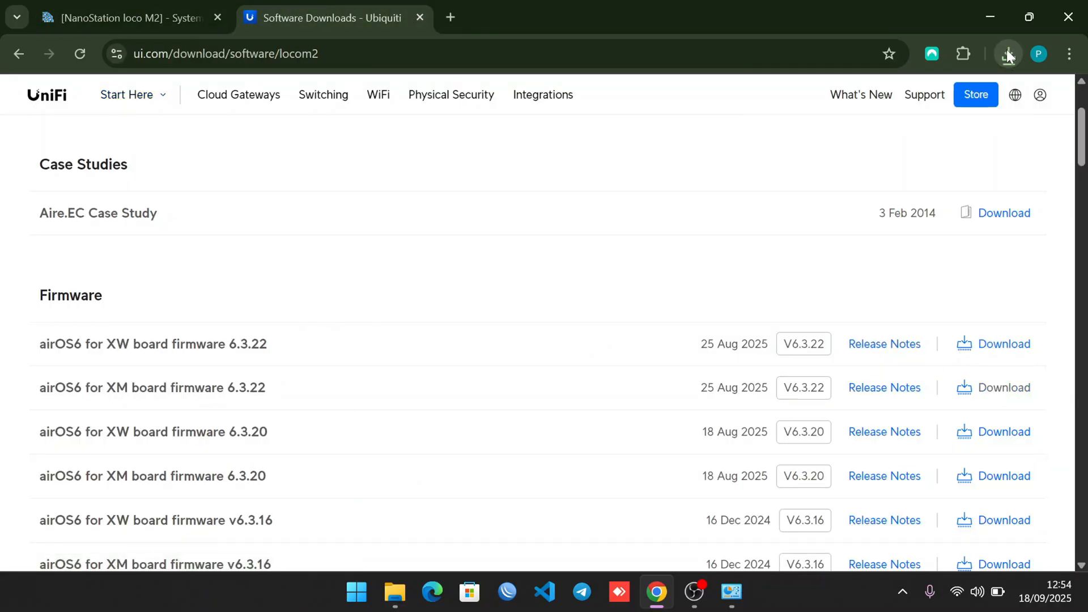
pyautogui.click(1008, 53)
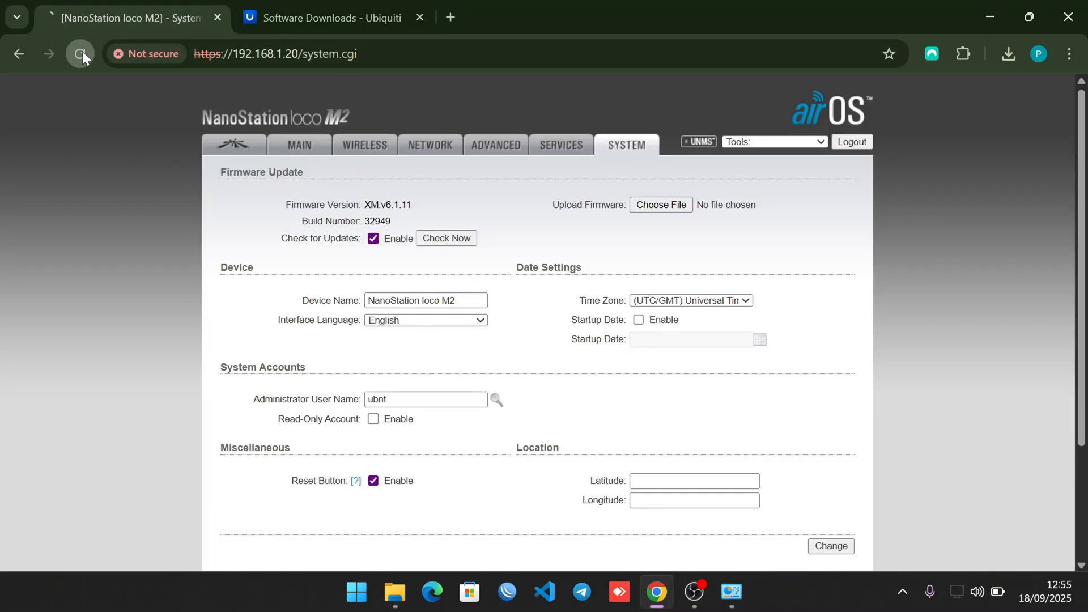
# Step: Reload the device page and upload XM.v6.3.22.33504.250822.2053.bin as the new firmware
pyautogui.click(80, 53)
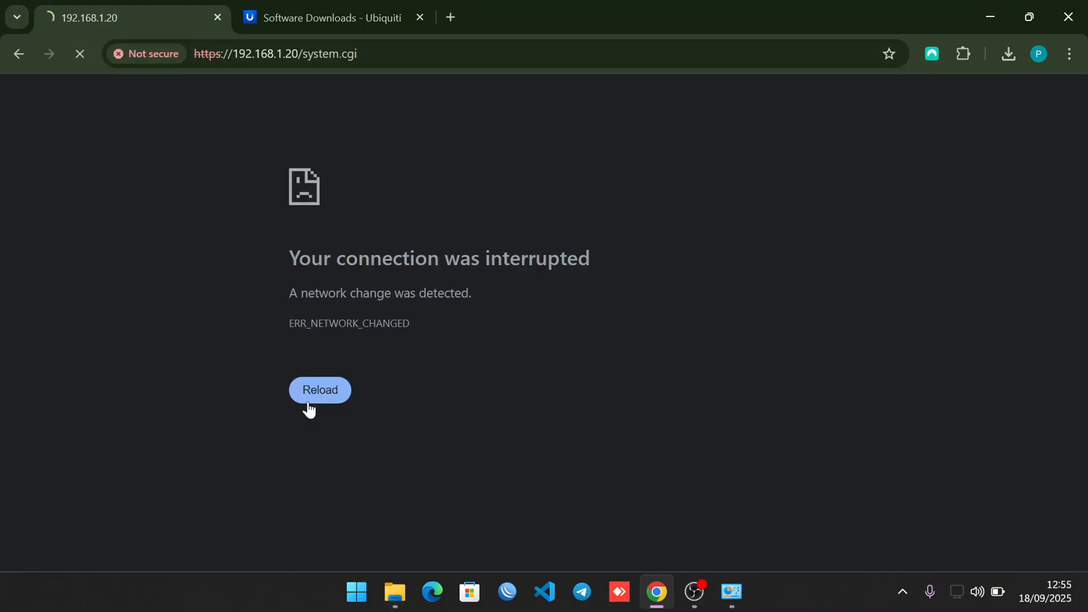
pyautogui.click(319, 389)
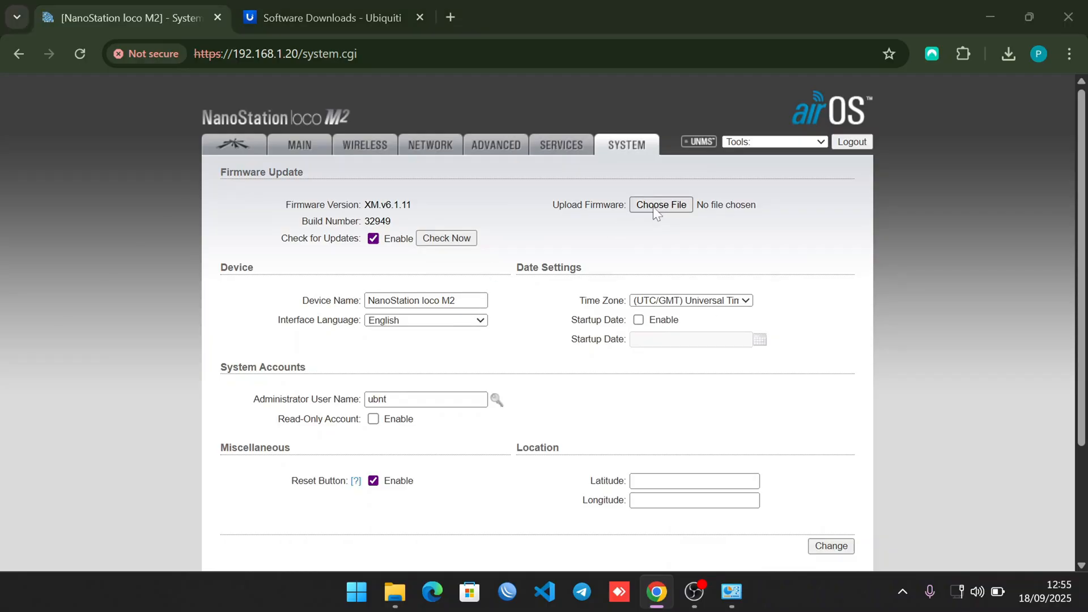
pyautogui.click(659, 205)
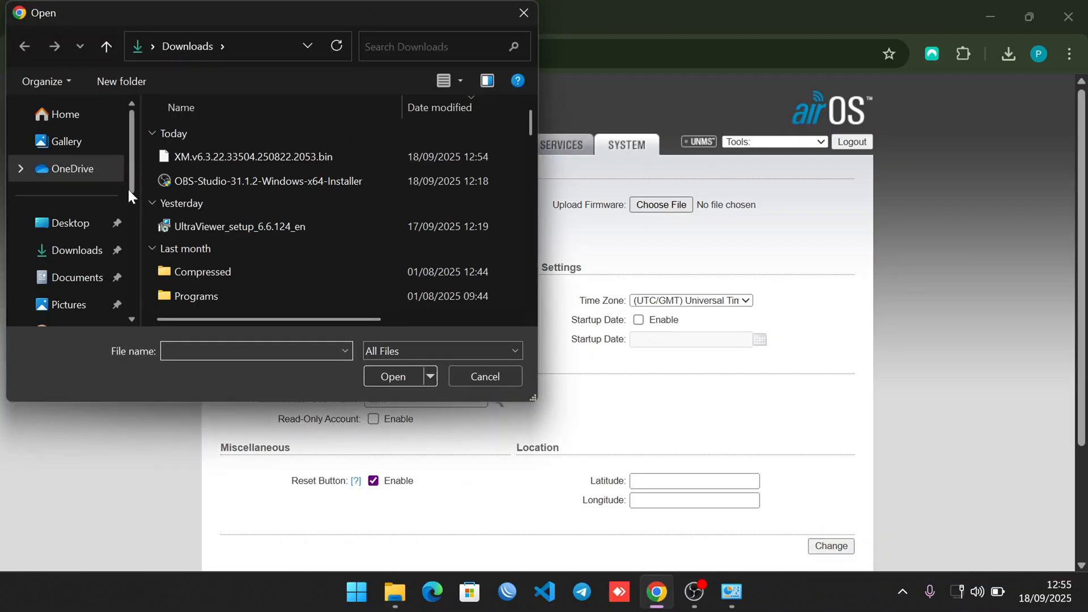
pyautogui.click(254, 156)
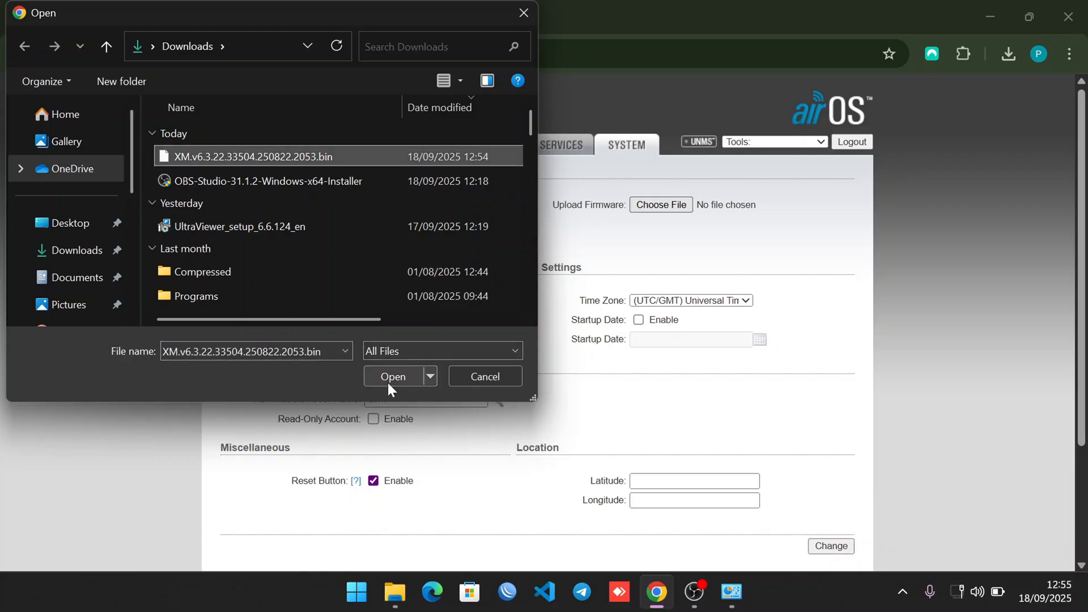
pyautogui.click(393, 376)
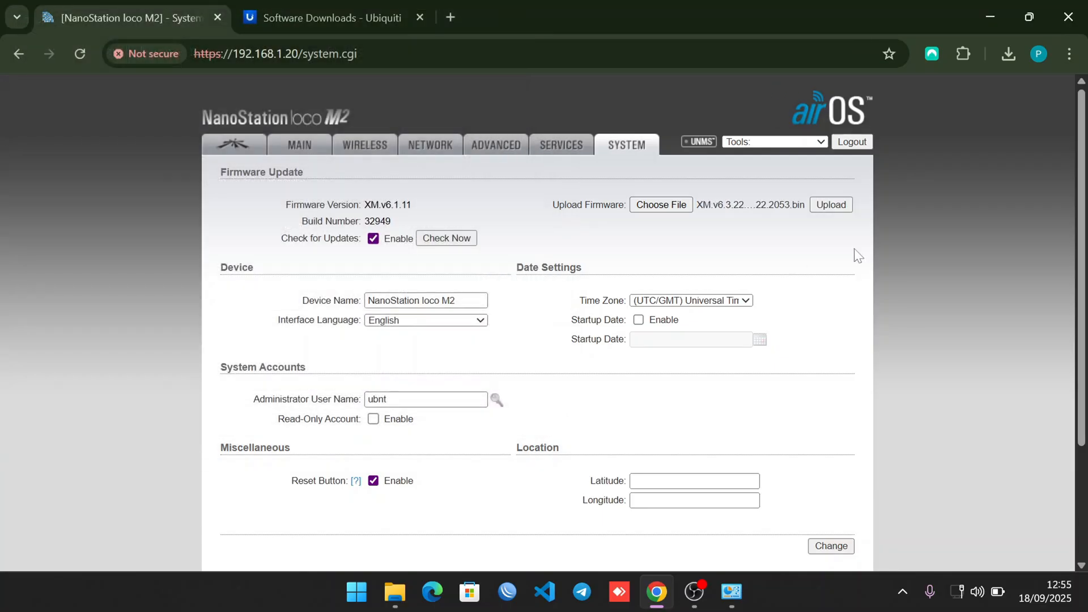
pyautogui.click(830, 205)
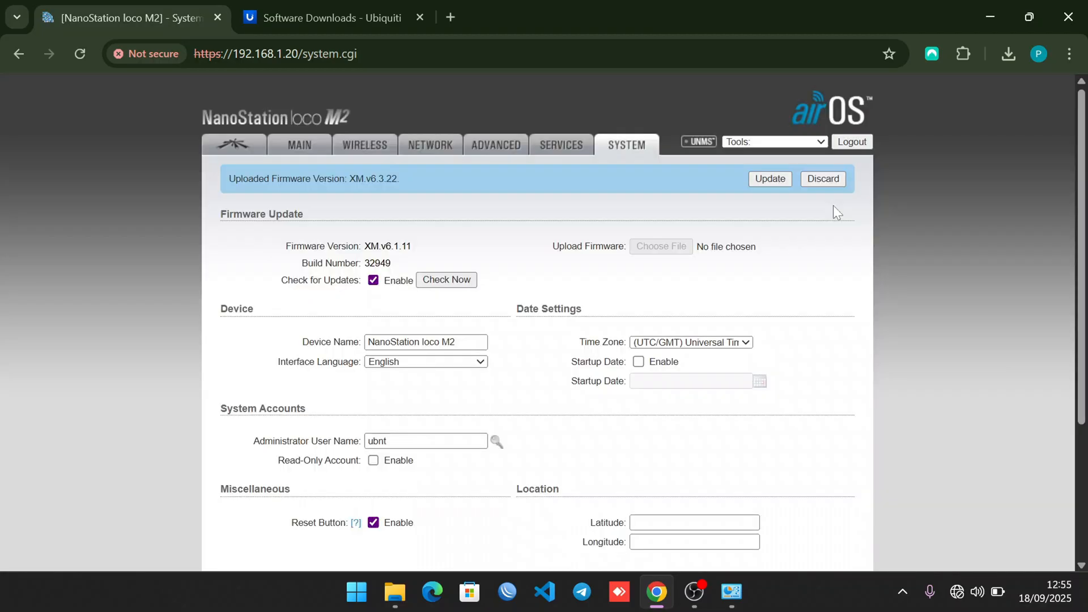
pyautogui.click(769, 179)
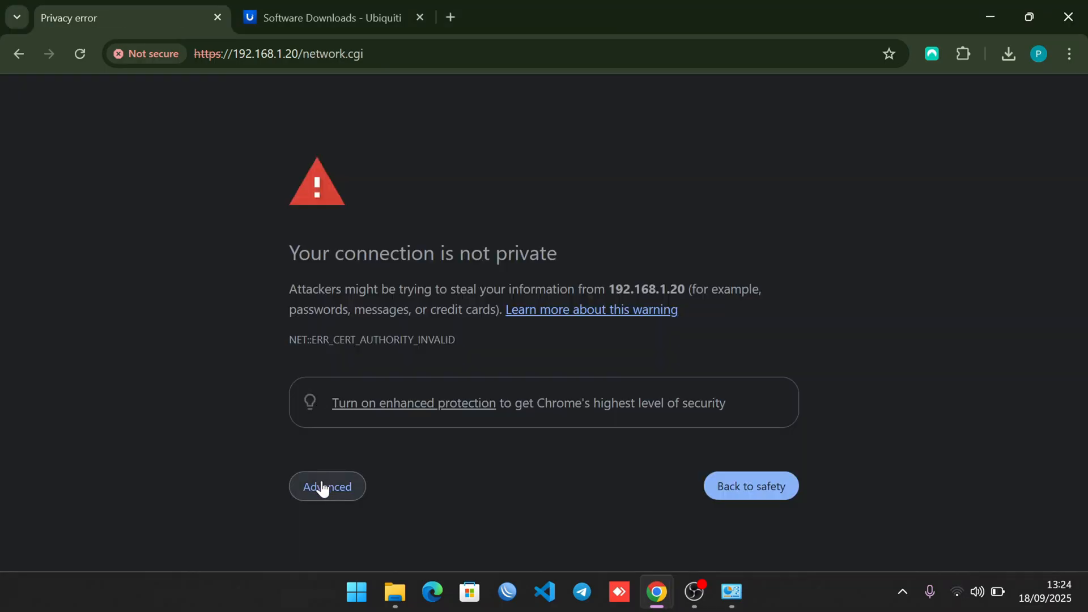
# Step: Proceed past the browser security warning and enter username ubnt with a new strong password
pyautogui.click(327, 486)
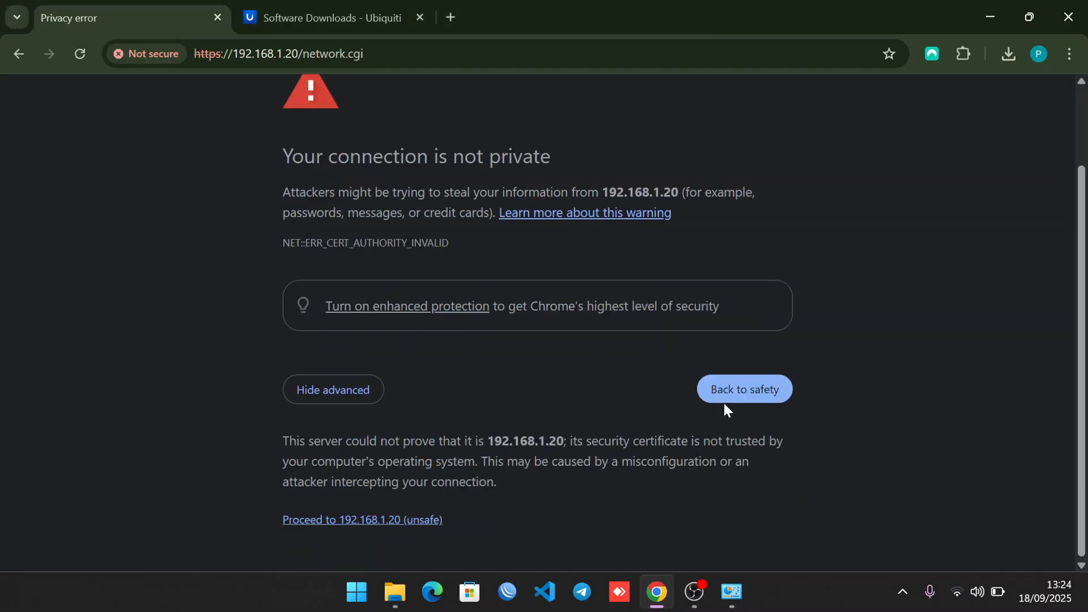
pyautogui.click(362, 519)
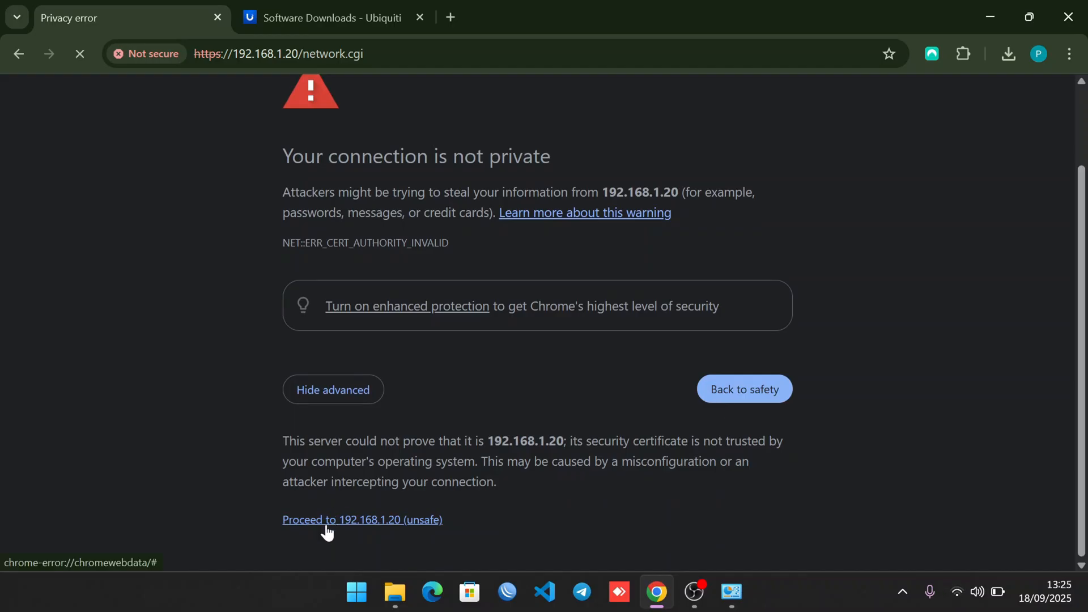
pyautogui.click(361, 519)
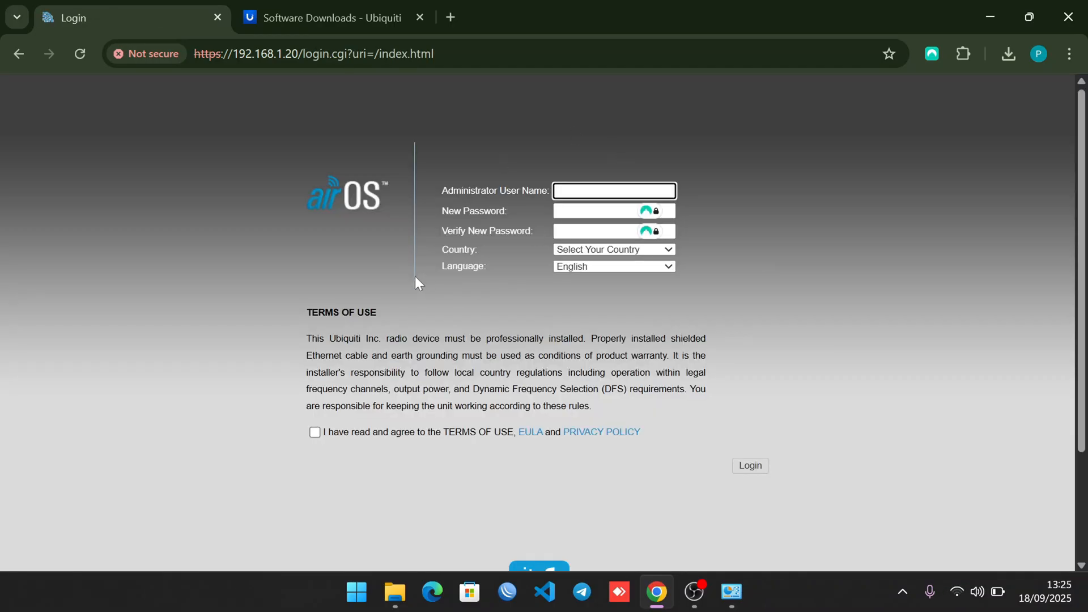
pyautogui.click(613, 191)
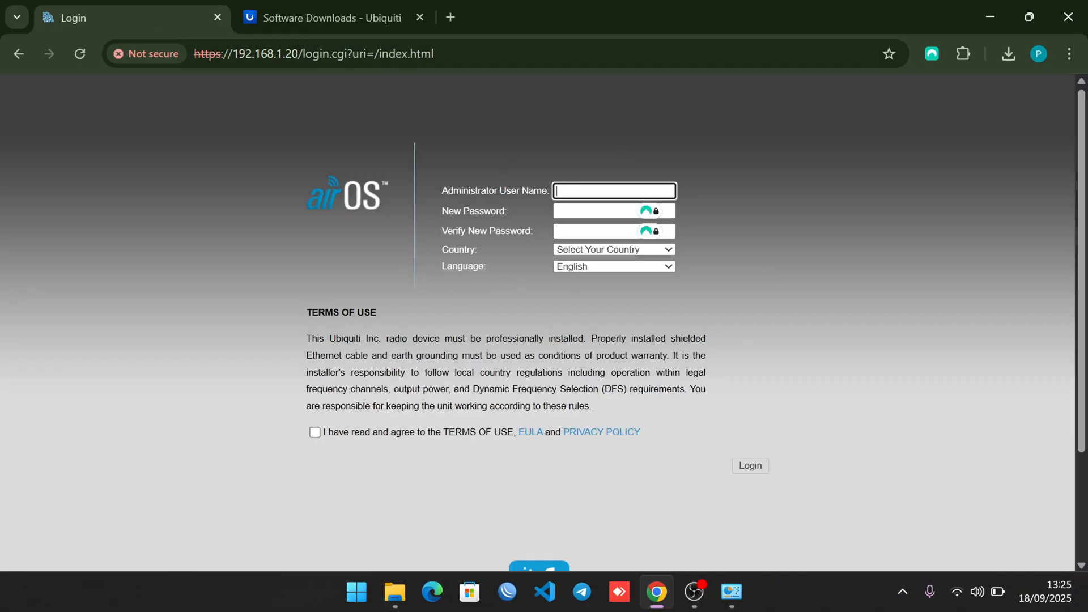
pyautogui.write('ubn')
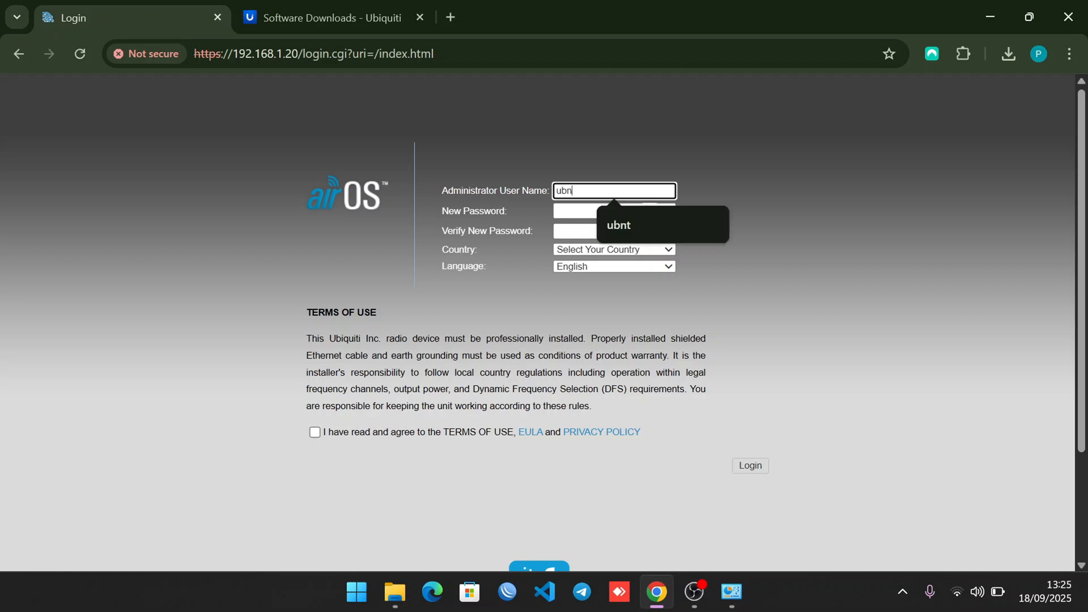
pyautogui.click(614, 210)
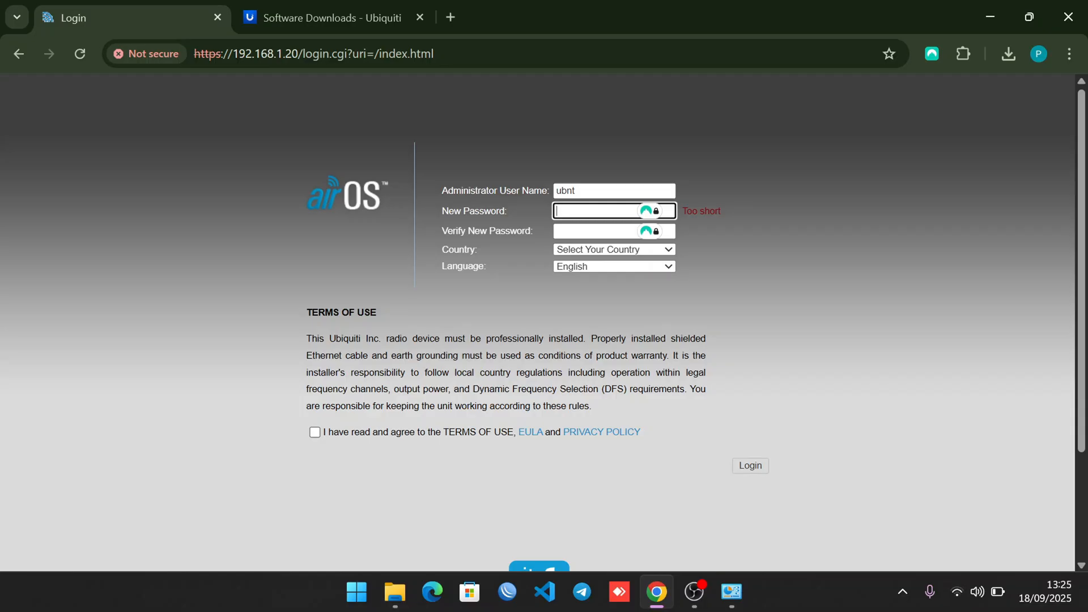
pyautogui.write('*')
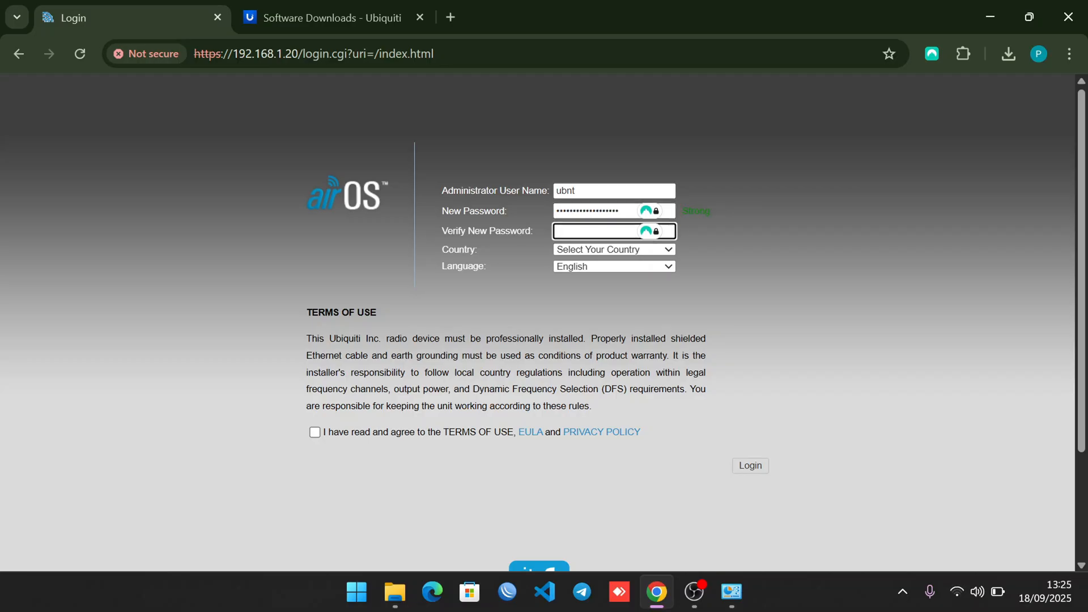
# Step: Select Kenya as the country, accept the terms of use and log in
pyautogui.click(611, 249)
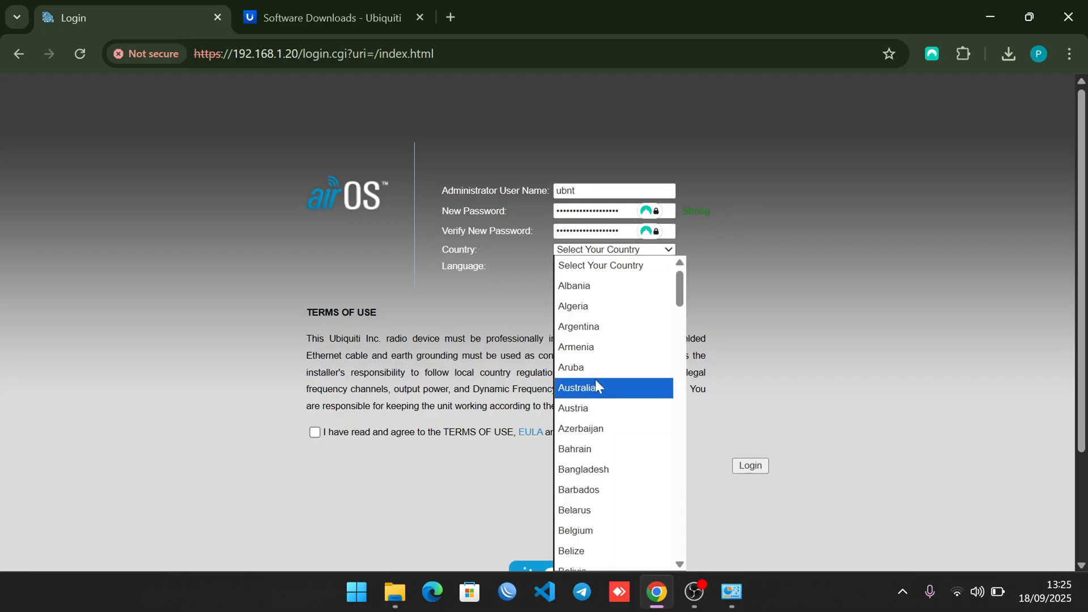
pyautogui.scroll(-3)
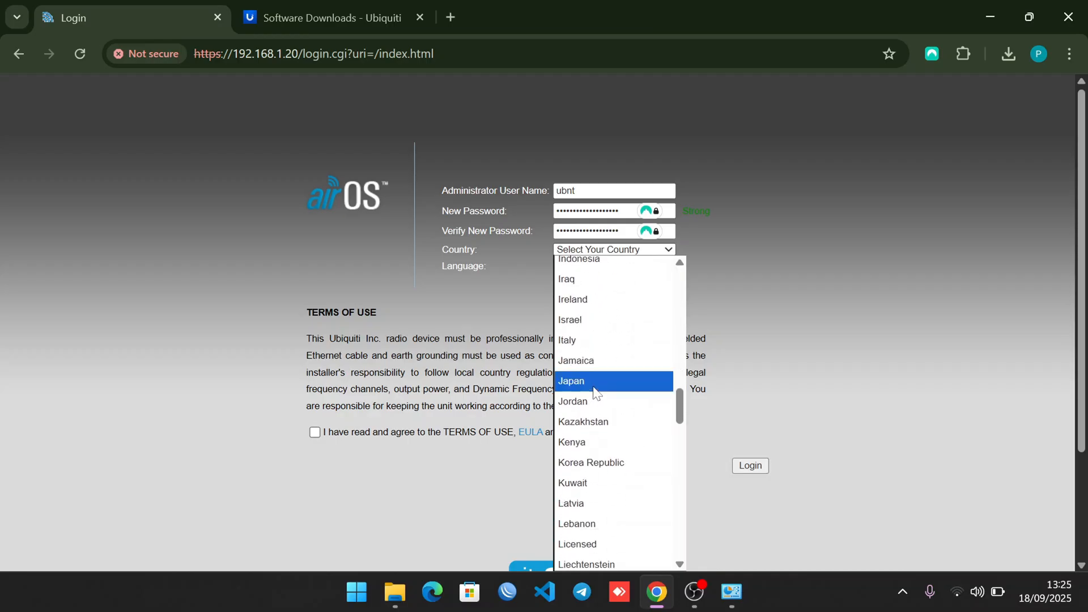
pyautogui.moveTo(571, 442)
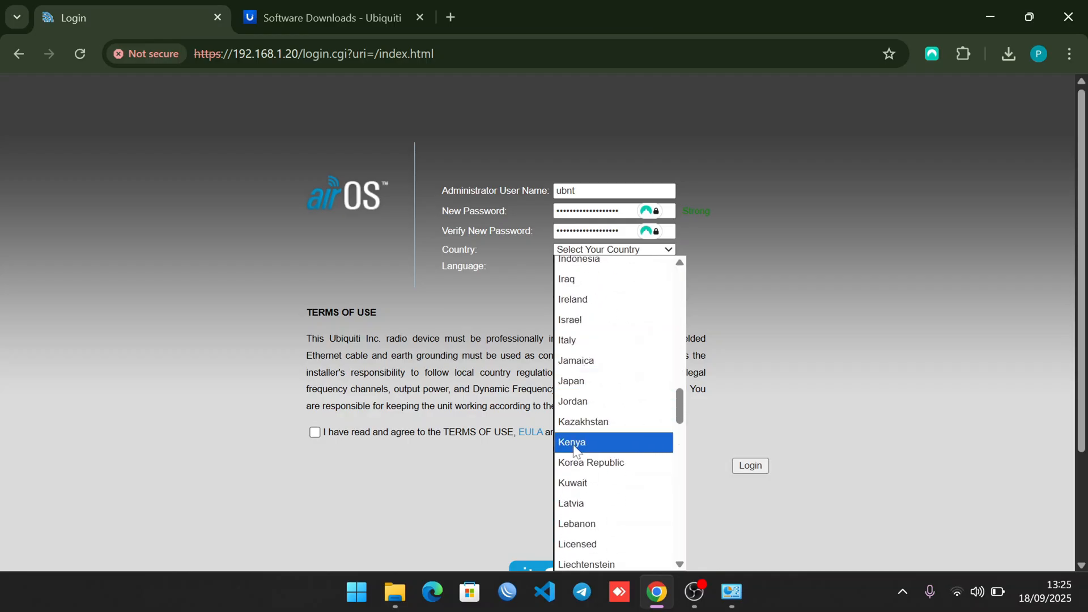
pyautogui.click(572, 442)
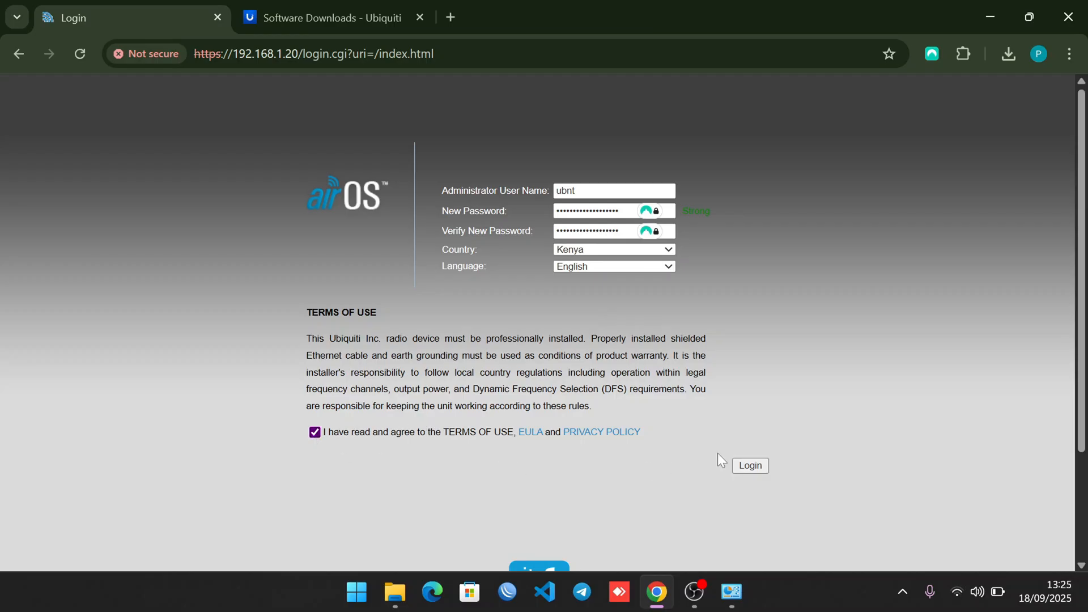
pyautogui.click(749, 464)
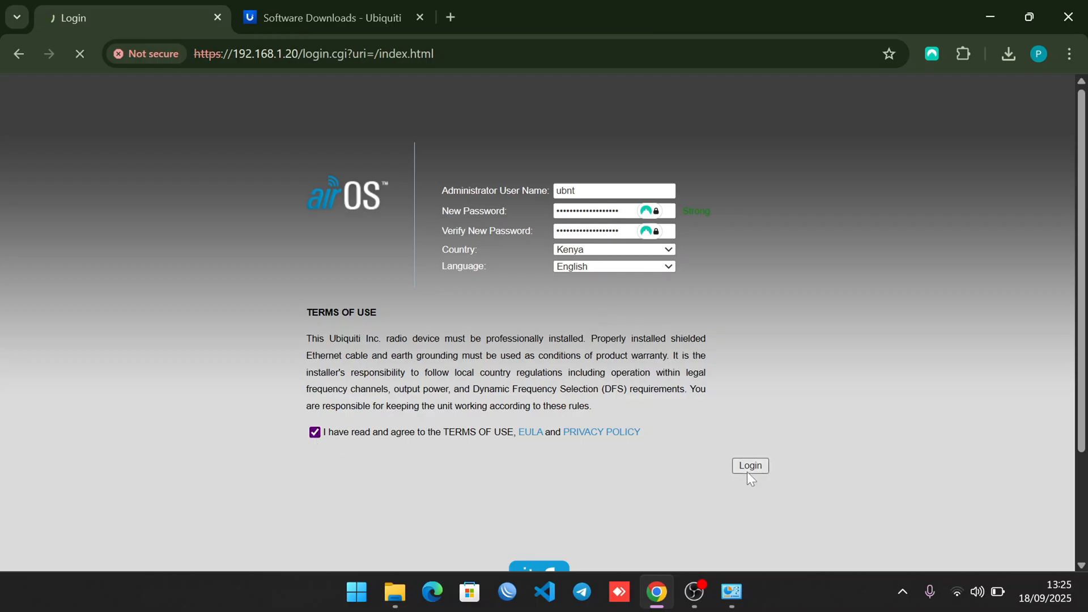
pyautogui.click(749, 465)
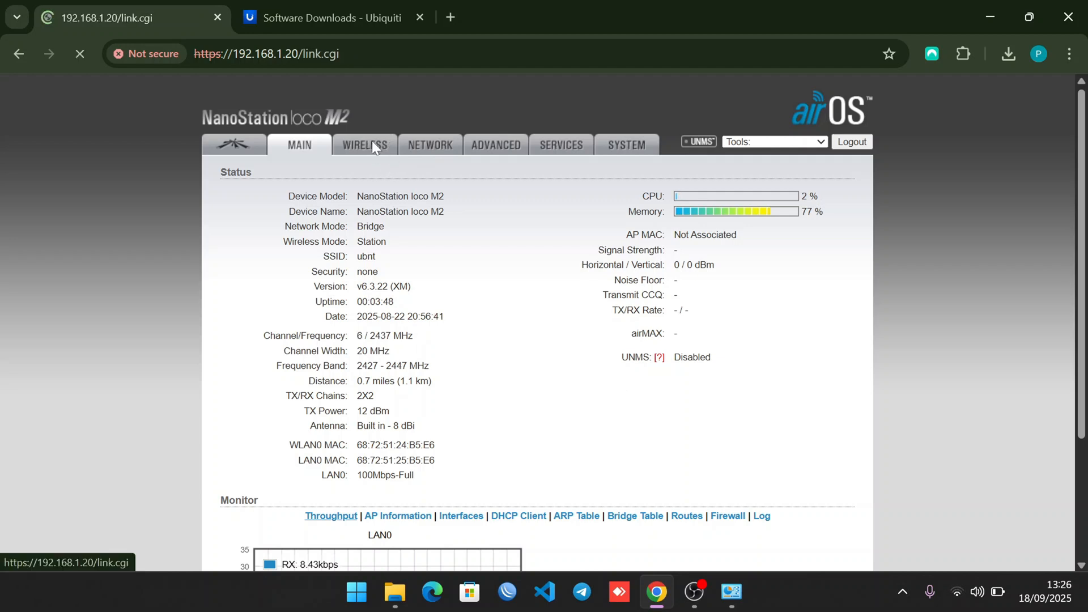
# Step: In Wireless settings enable WDS, set SSID 'Wavecore Hotspot' and 20 MHz channel width
pyautogui.click(364, 145)
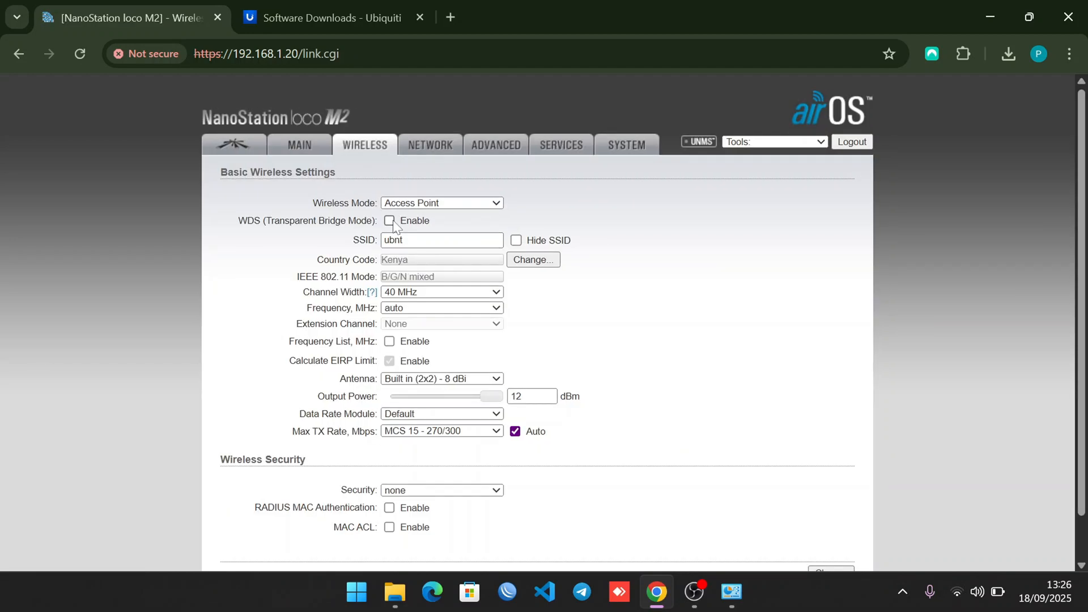
pyautogui.click(389, 220)
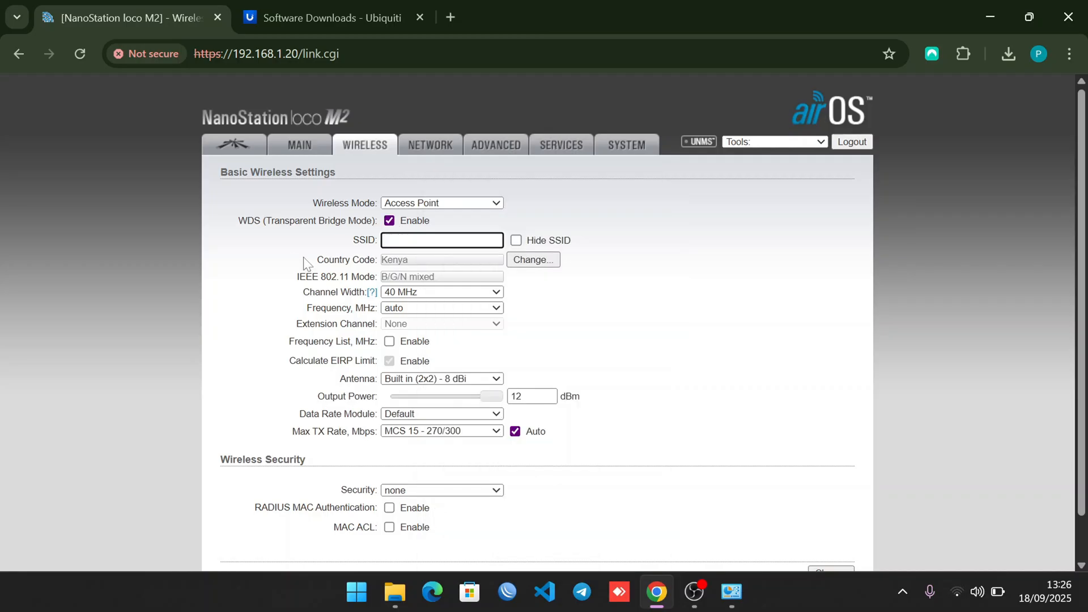
pyautogui.write('Wavecore Hotspot')
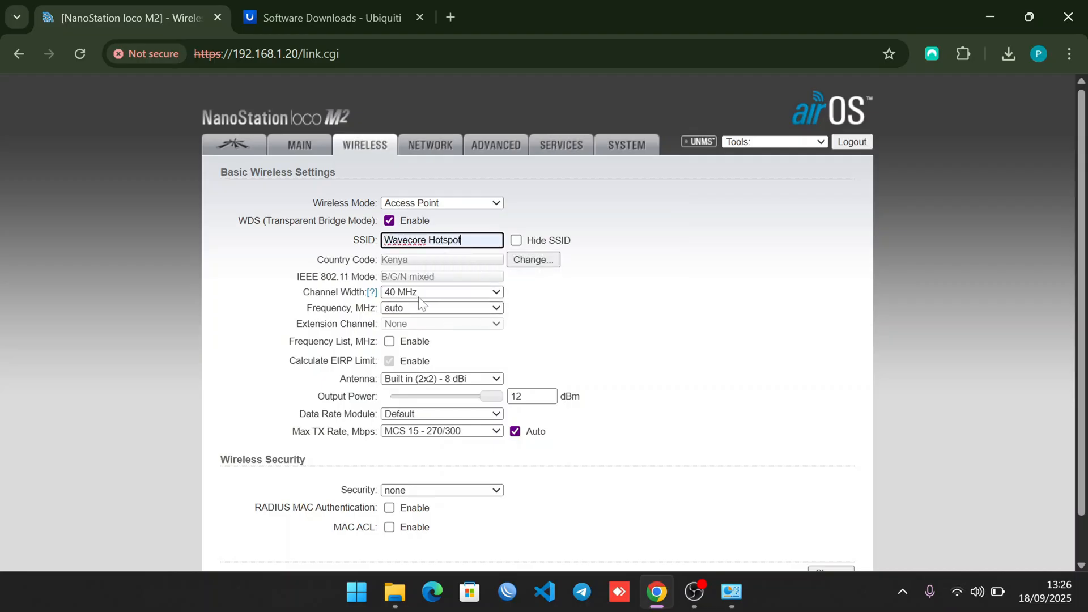
pyautogui.click(441, 291)
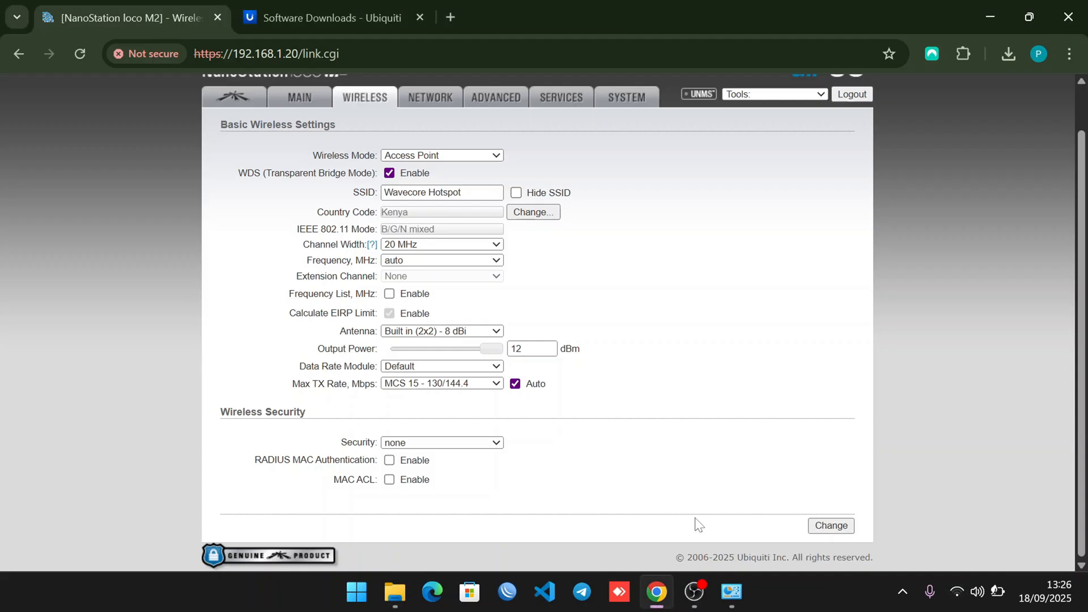
# Step: Save the wireless changes and apply the pending configuration
pyautogui.click(830, 526)
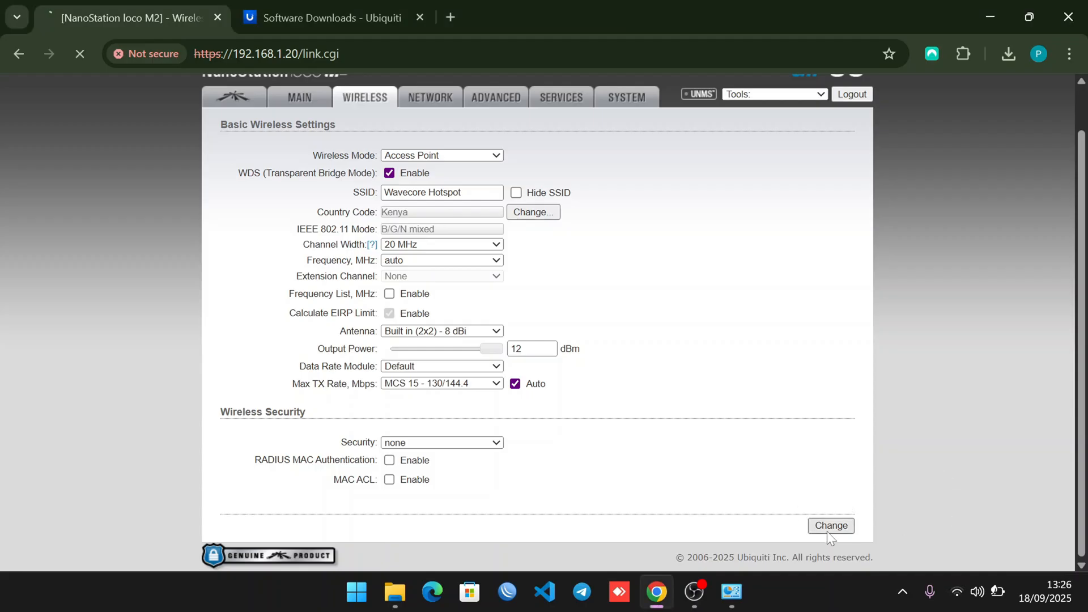
pyautogui.click(831, 526)
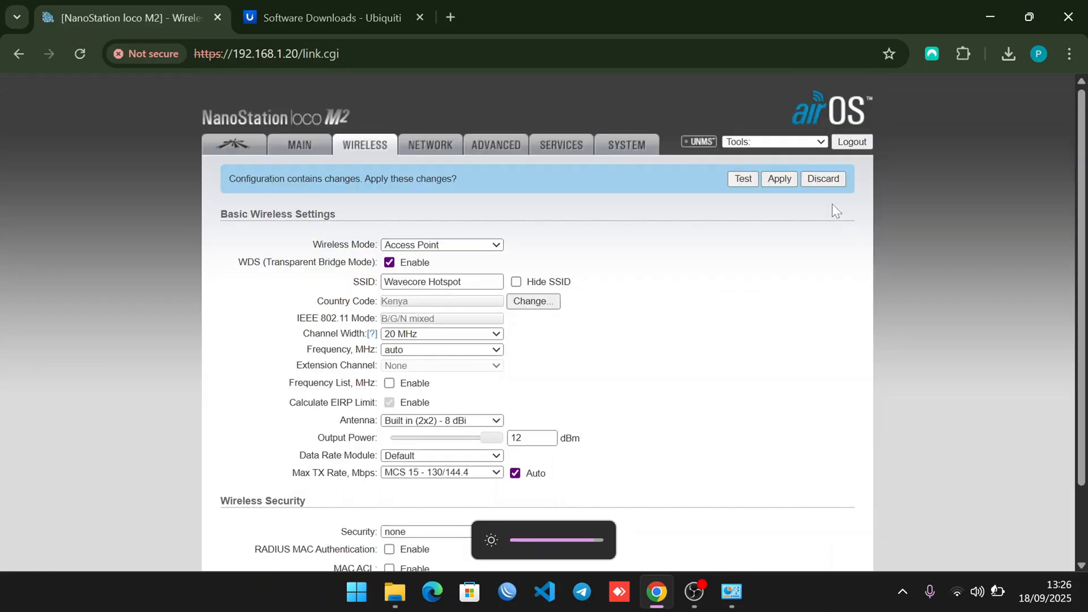
pyautogui.click(779, 179)
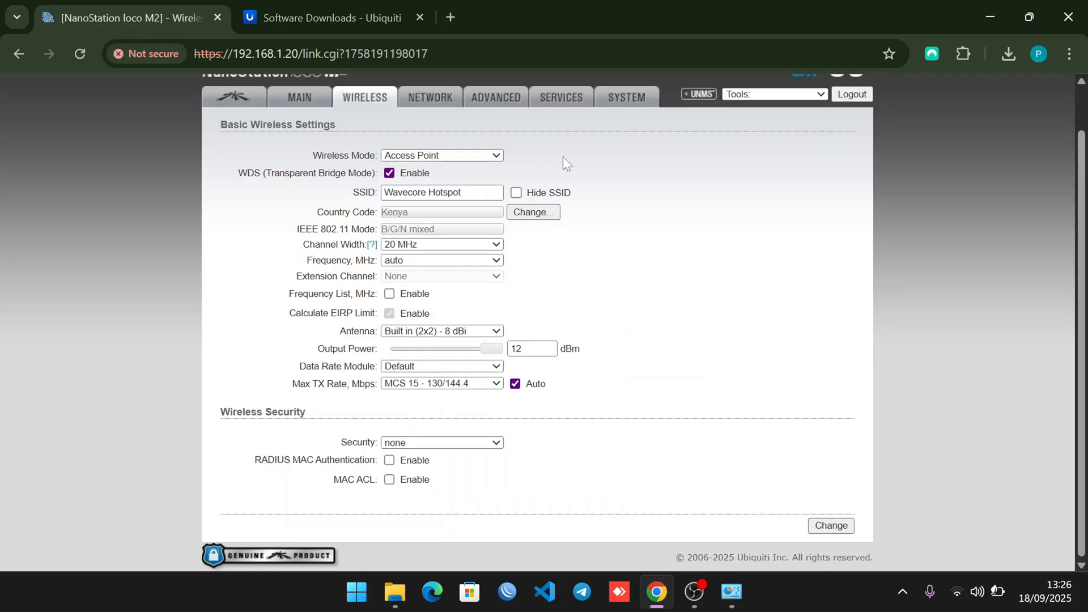
pyautogui.moveTo(495, 97)
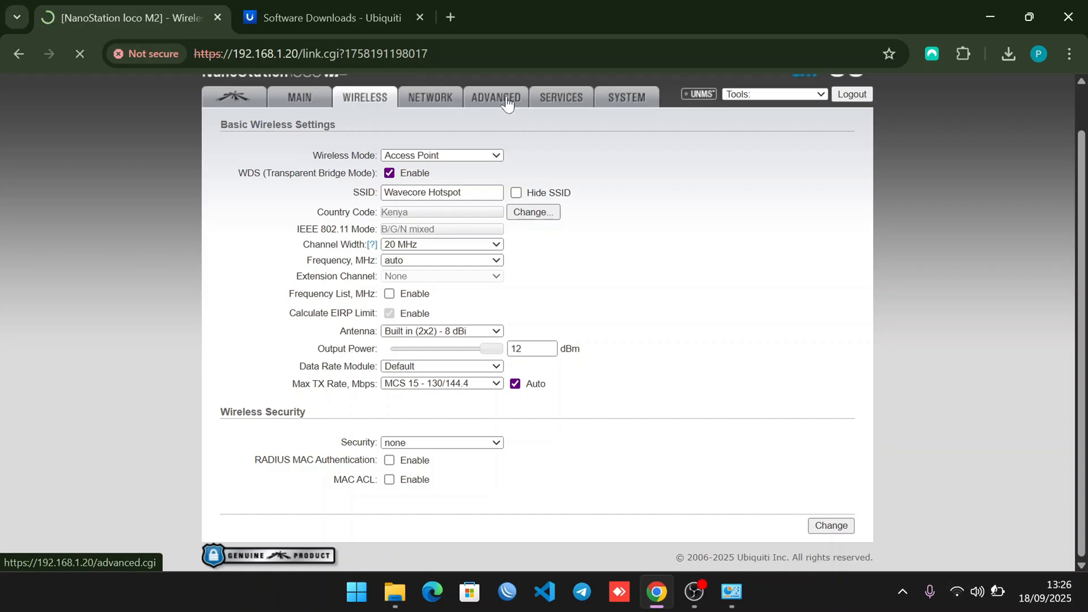
# Step: Raise the Advanced distance slider to its maximum 32.5 miles (52.3 km) and apply it
pyautogui.click(495, 96)
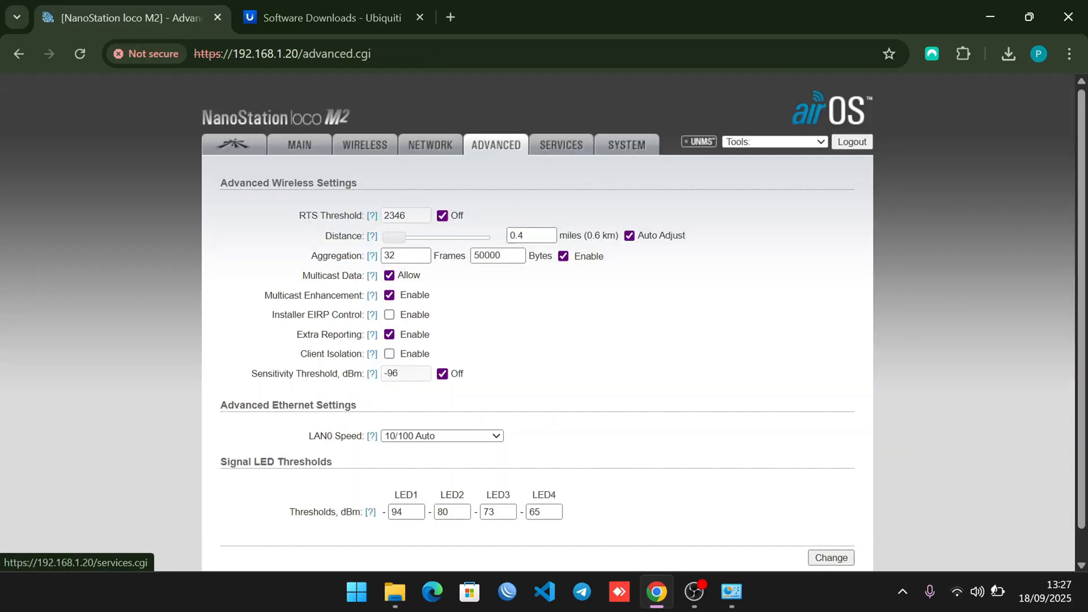
pyautogui.moveTo(393, 238); pyautogui.dragTo(495, 238)
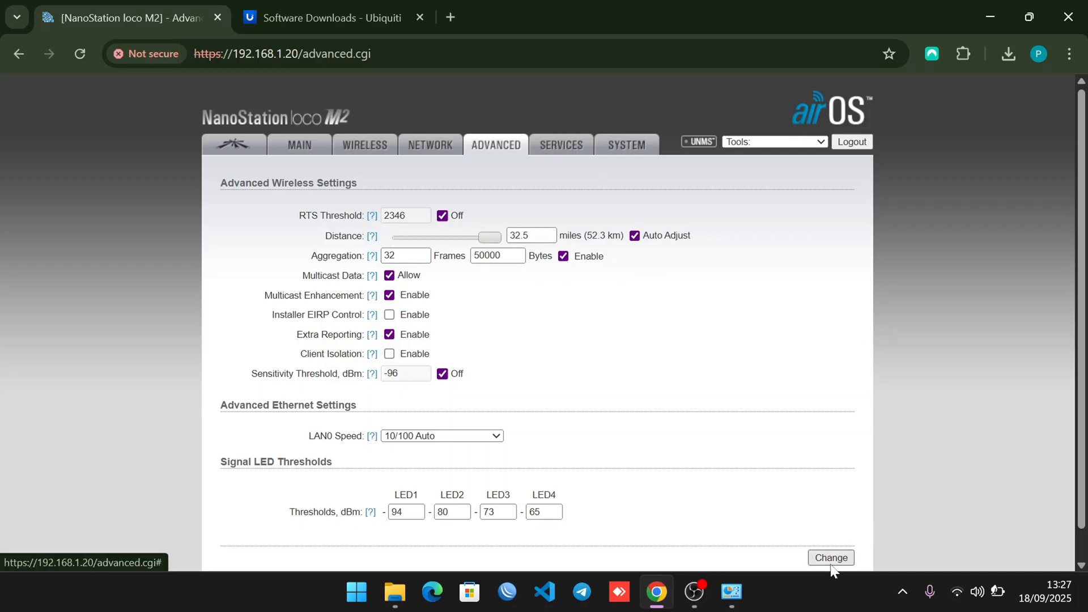
pyautogui.click(830, 557)
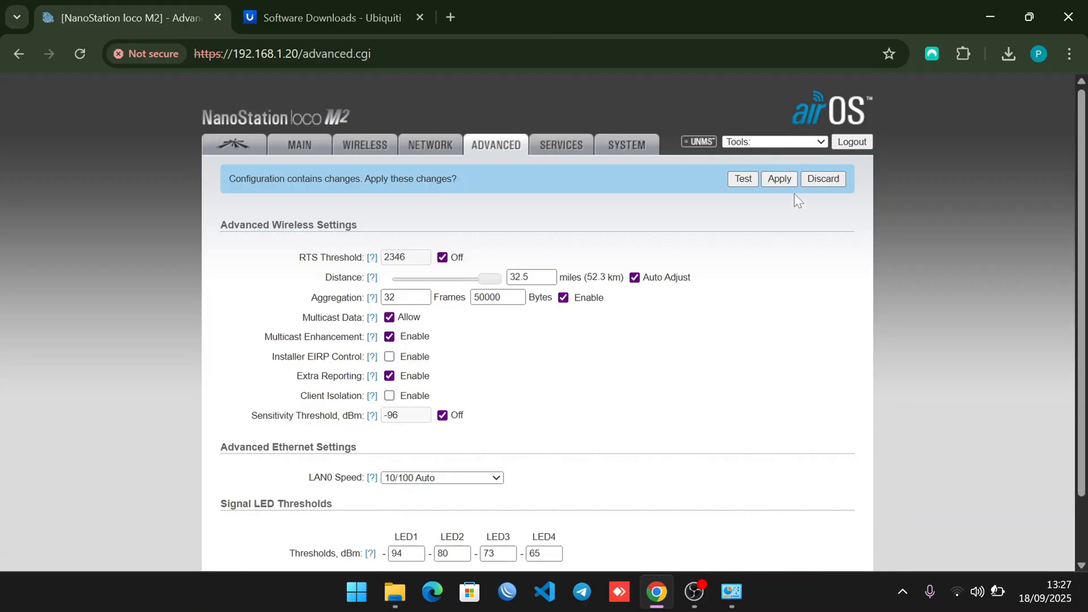
pyautogui.click(778, 179)
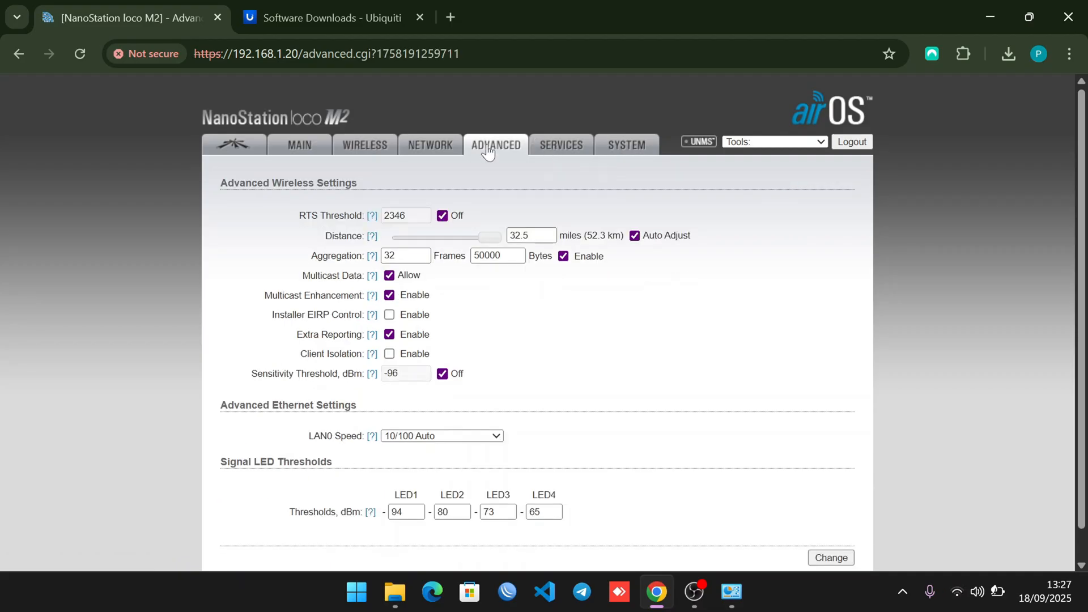
pyautogui.moveTo(233, 143)
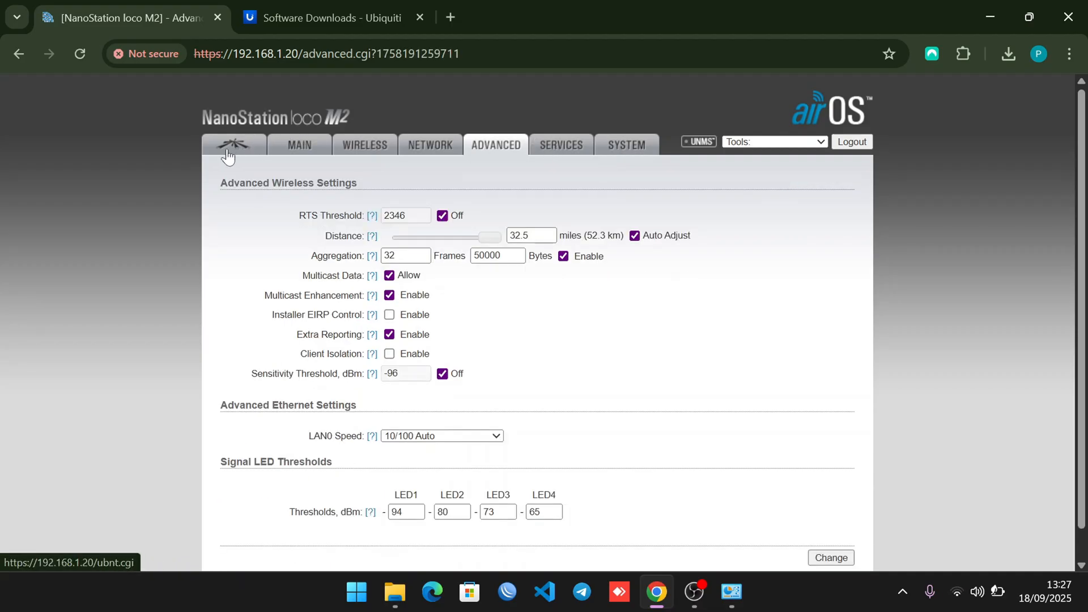
# Step: Untick airMAX Enable, submit the change, and go back to the Wireless page
pyautogui.click(234, 144)
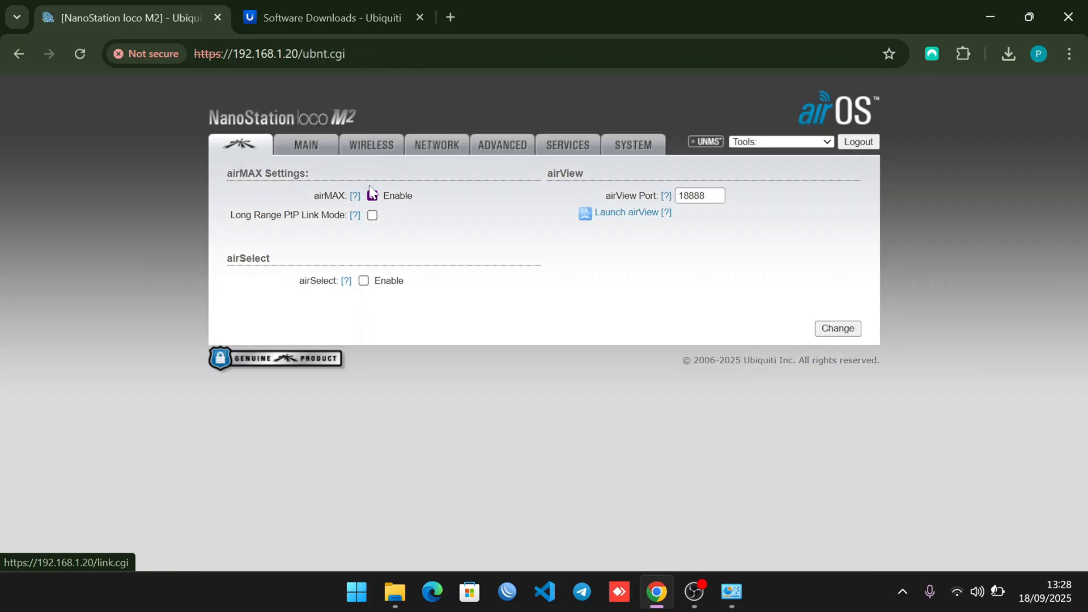
pyautogui.click(372, 196)
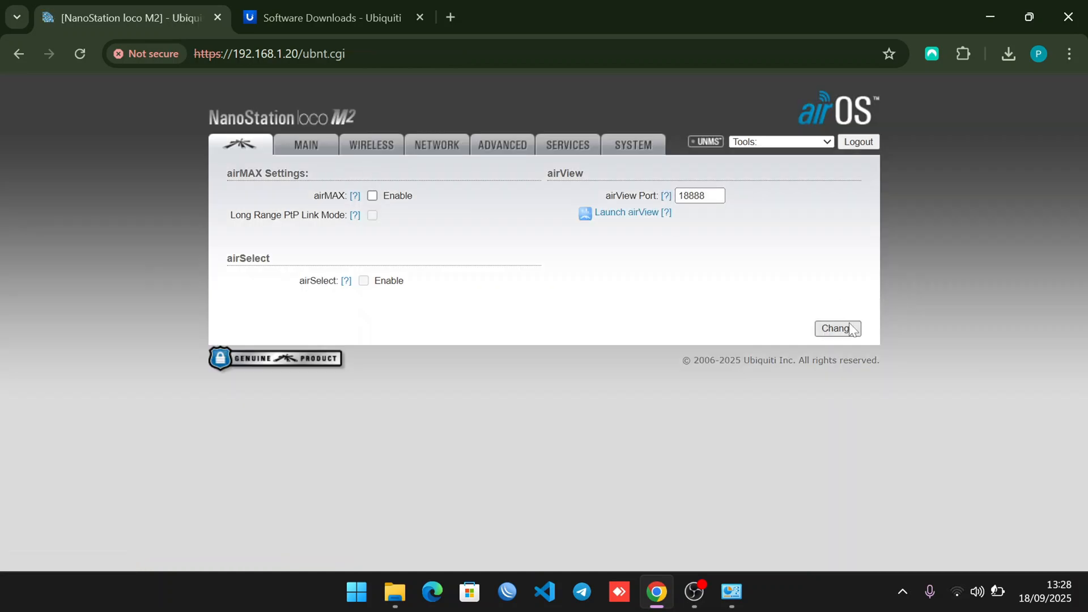
pyautogui.click(837, 328)
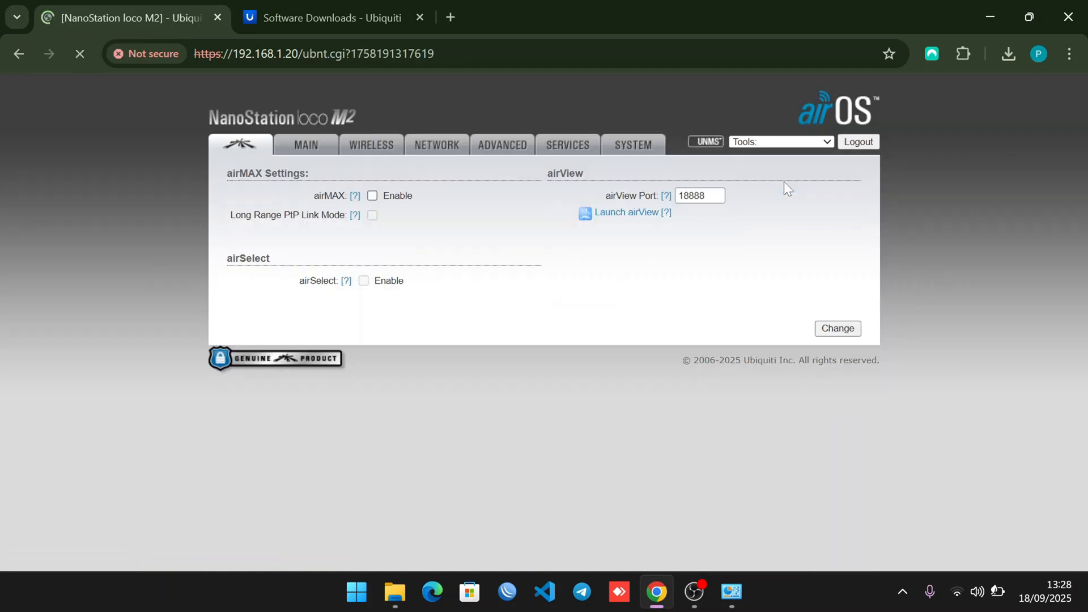
pyautogui.click(364, 144)
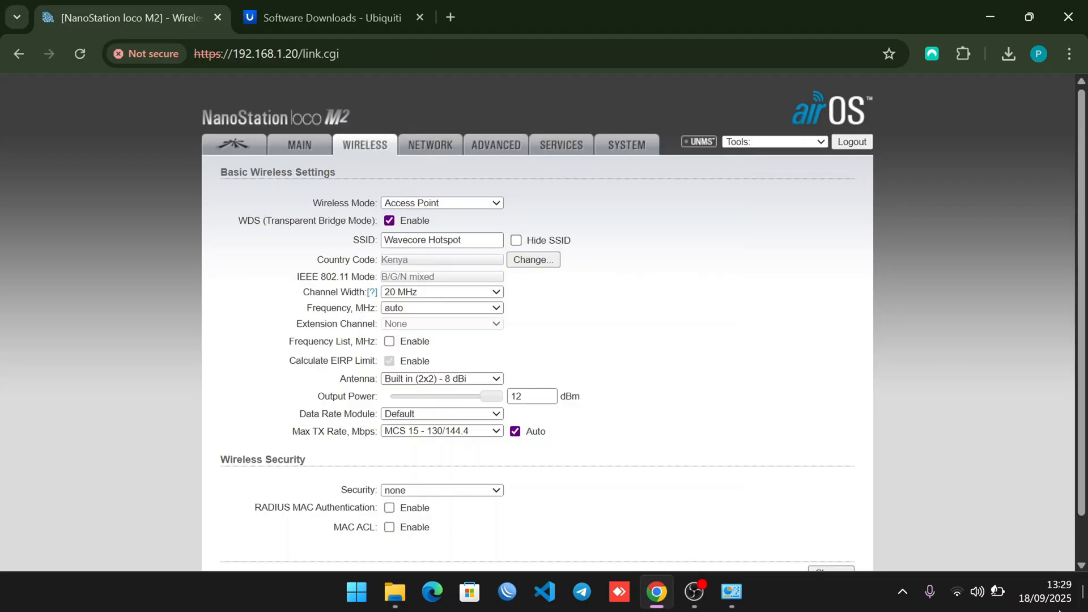
# Step: Switch Windows Wi-Fi on from Quick Settings and reload the airOS airMAX page
pyautogui.click(977, 592)
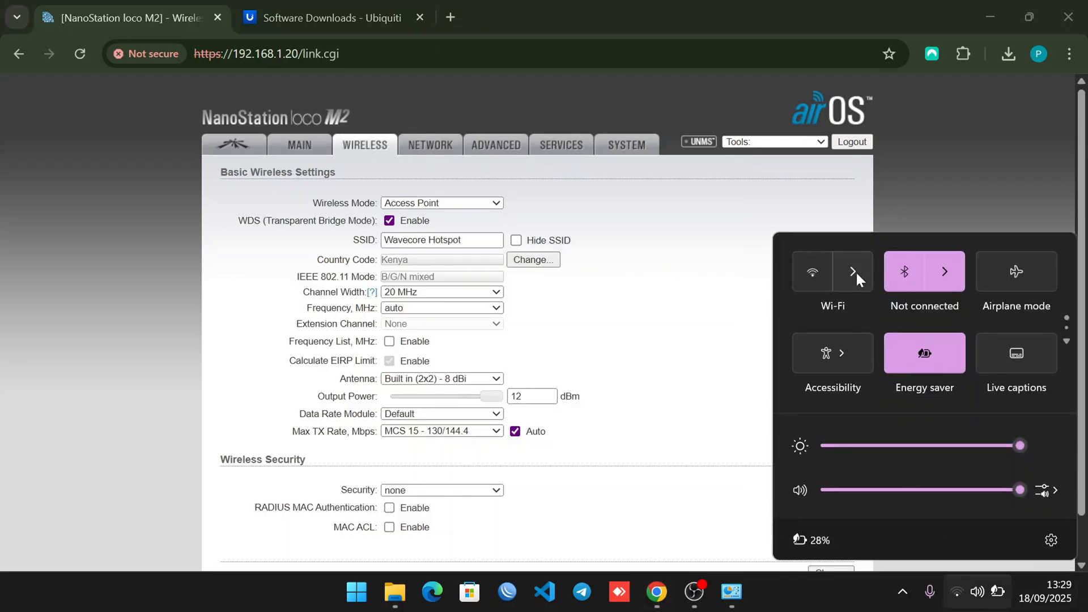
pyautogui.click(812, 271)
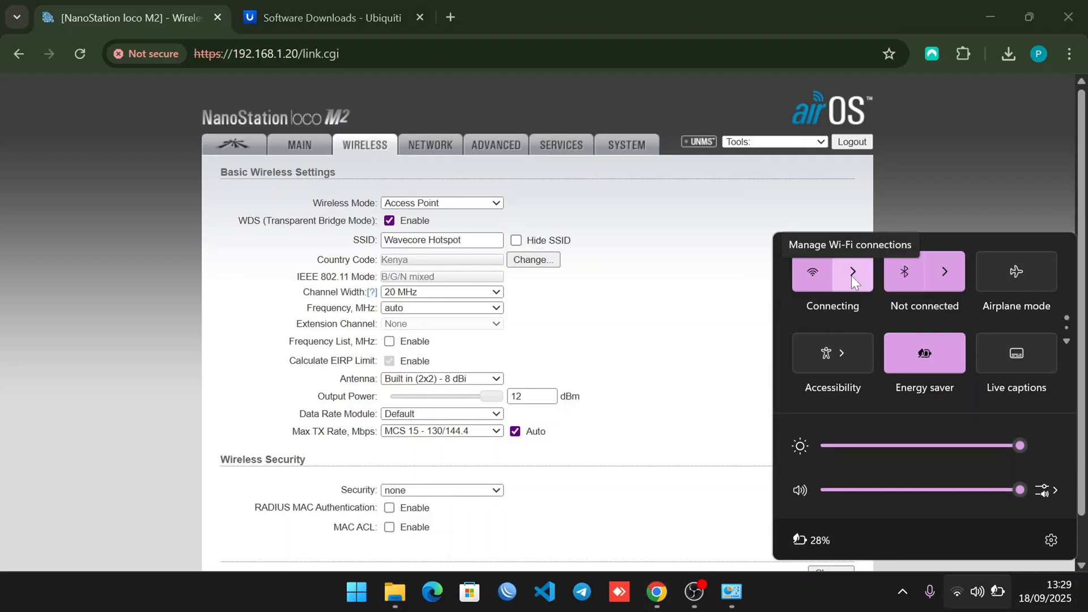
pyautogui.click(853, 271)
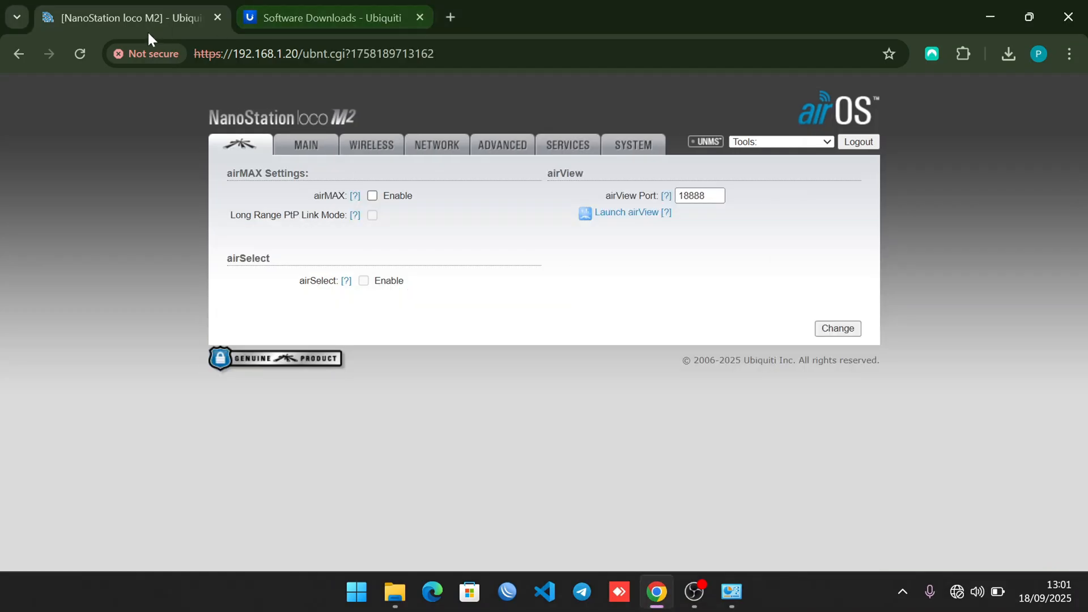
pyautogui.click(80, 54)
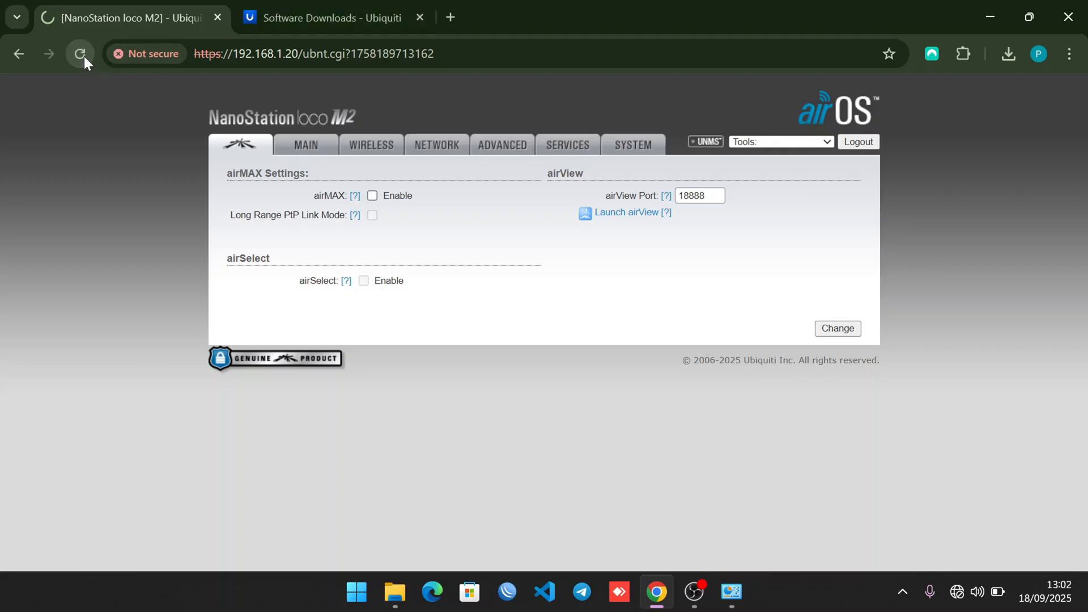
pyautogui.click(80, 54)
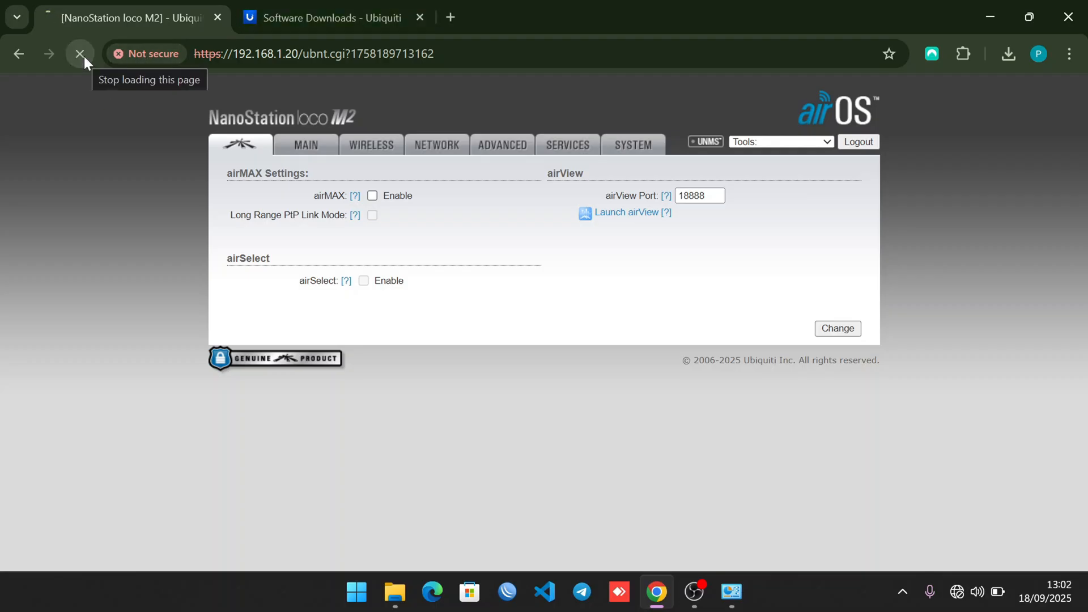